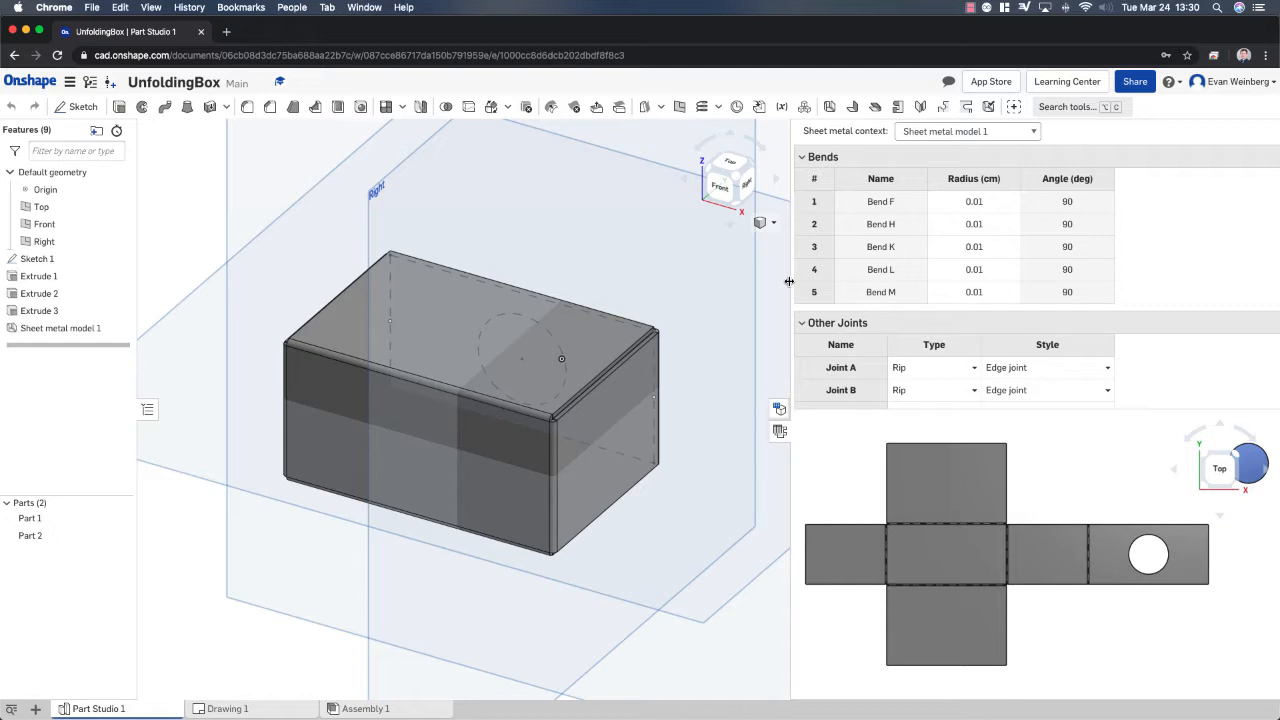
Delete the Sheet metal model 1 feature and orbit the block to view the top hole
click(1148, 555)
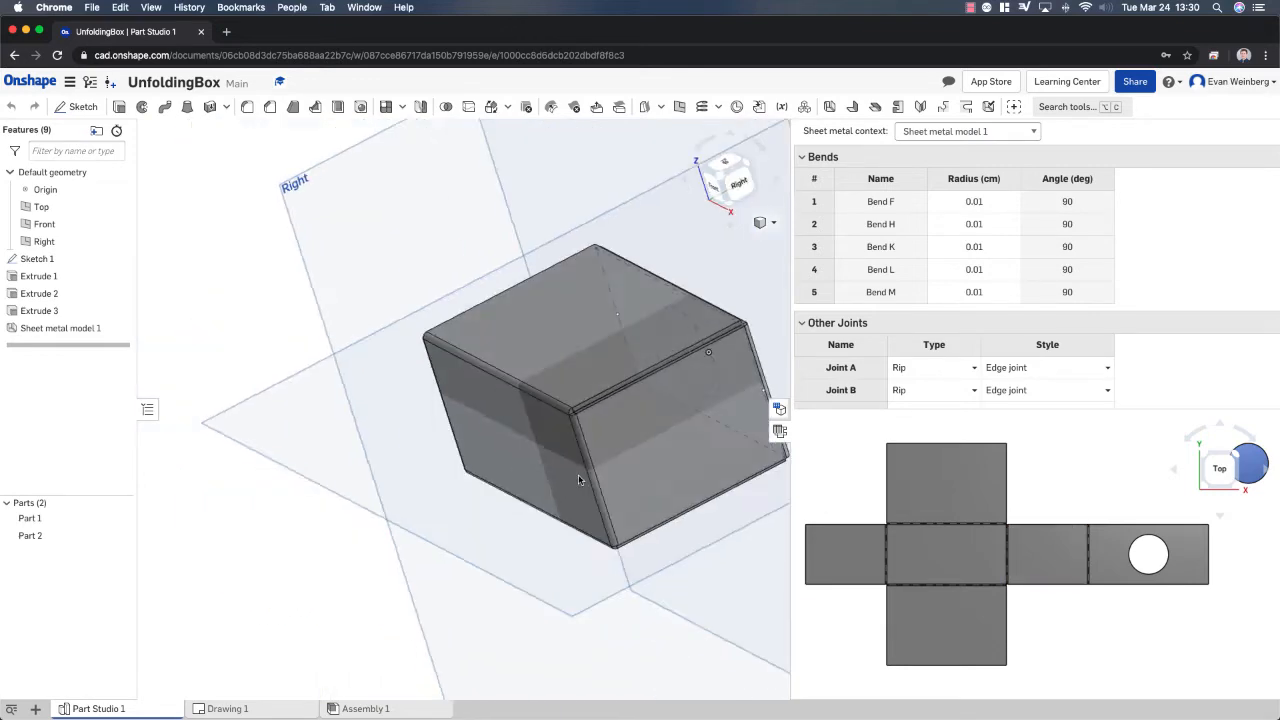
drag(578, 480, 467, 500)
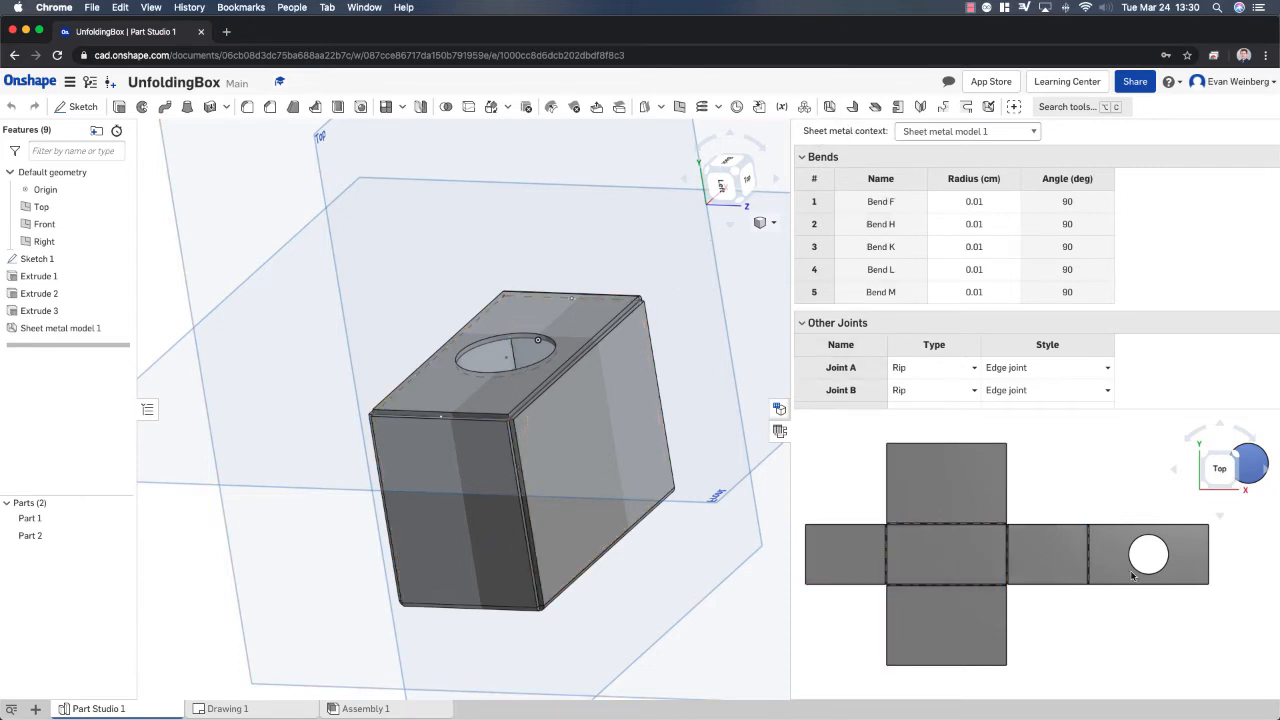
click(946, 620)
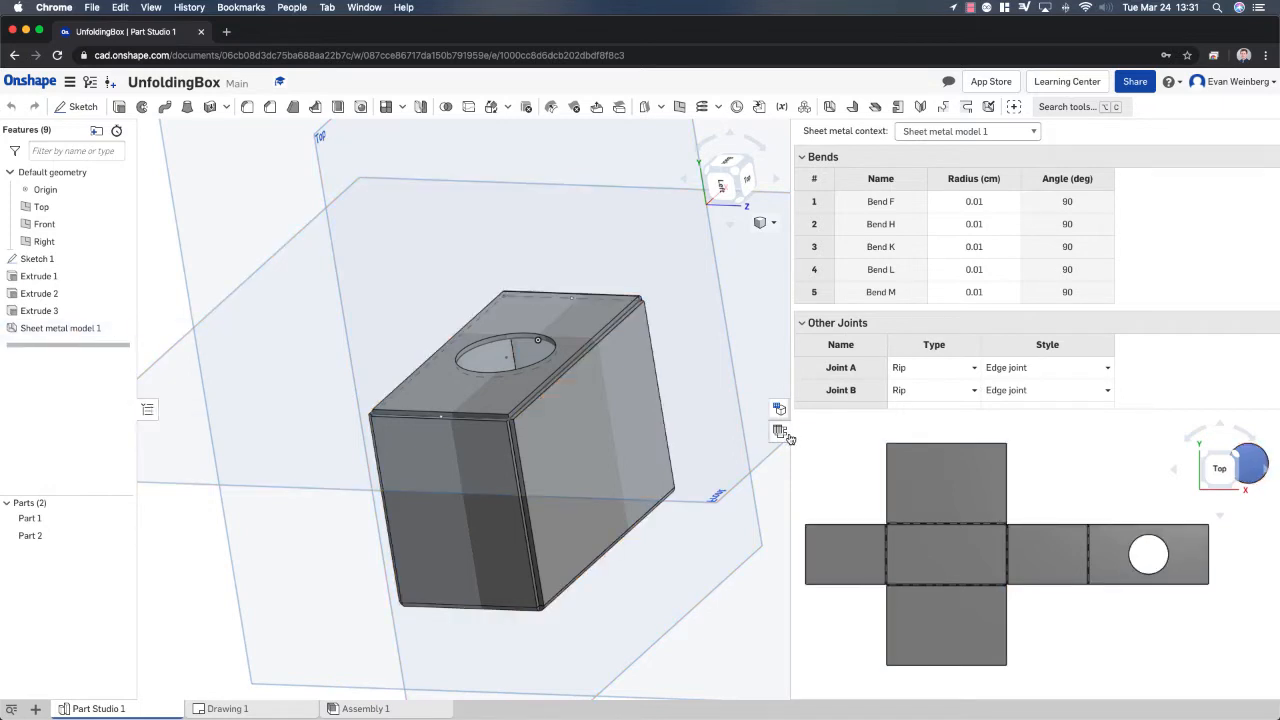
click(60, 327)
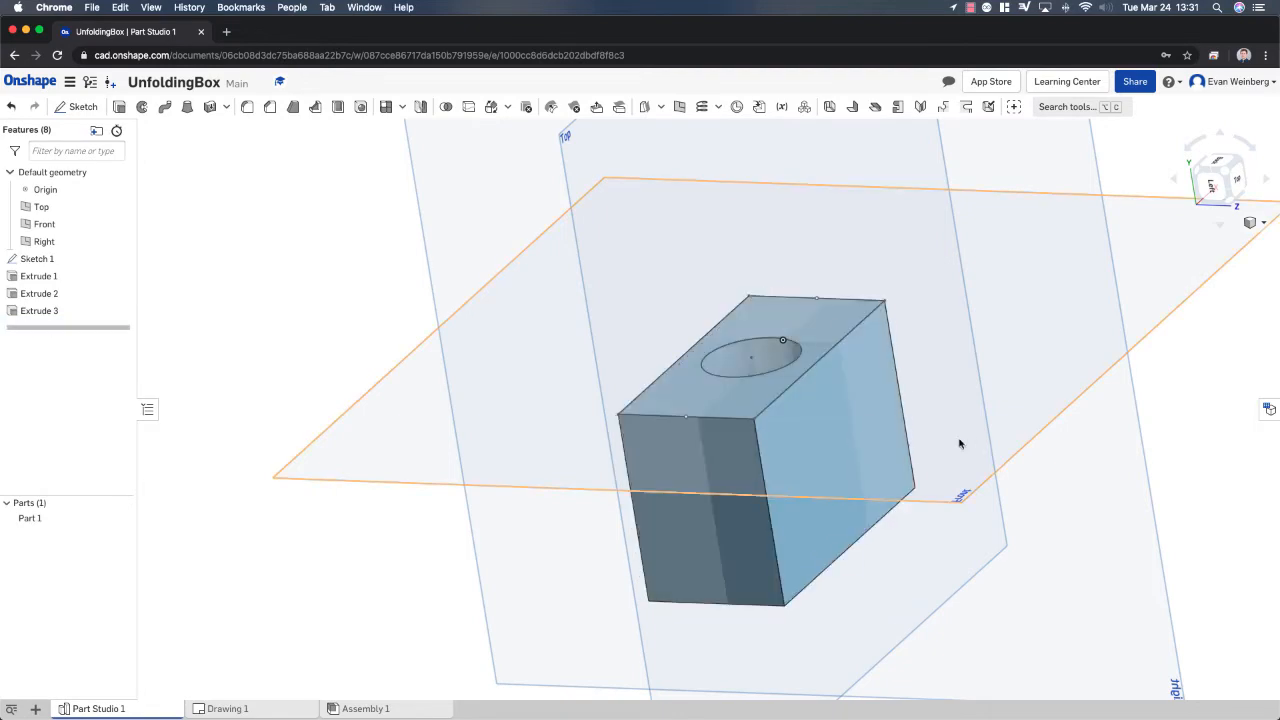
drag(960, 444, 863, 480)
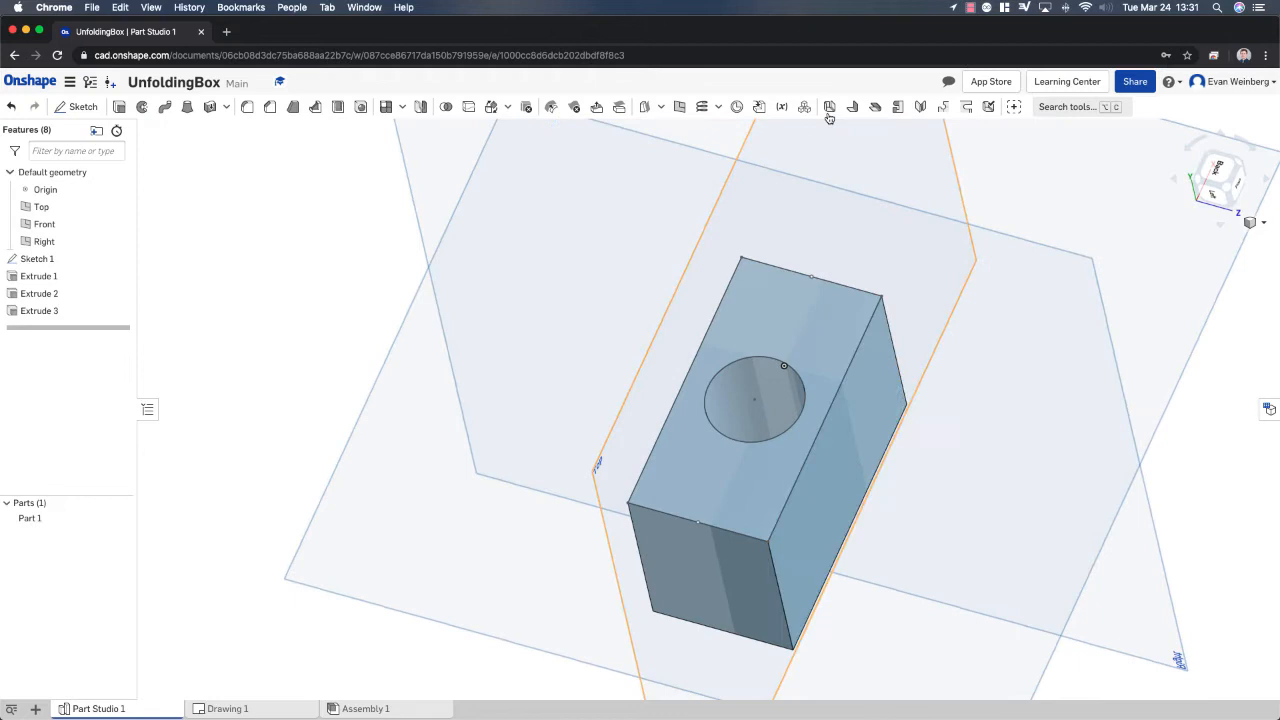
mouse_move(829, 107)
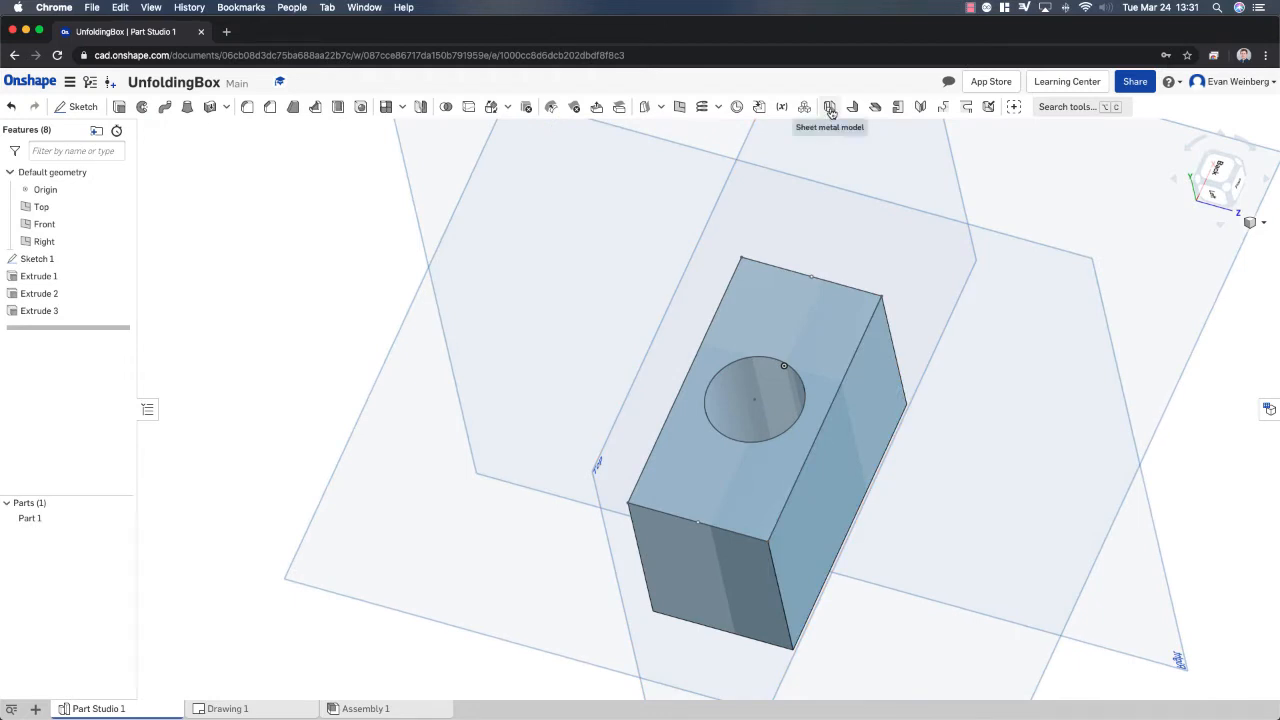
Start a Sheet metal model conversion of Part 1 and zoom in on the box top
click(830, 107)
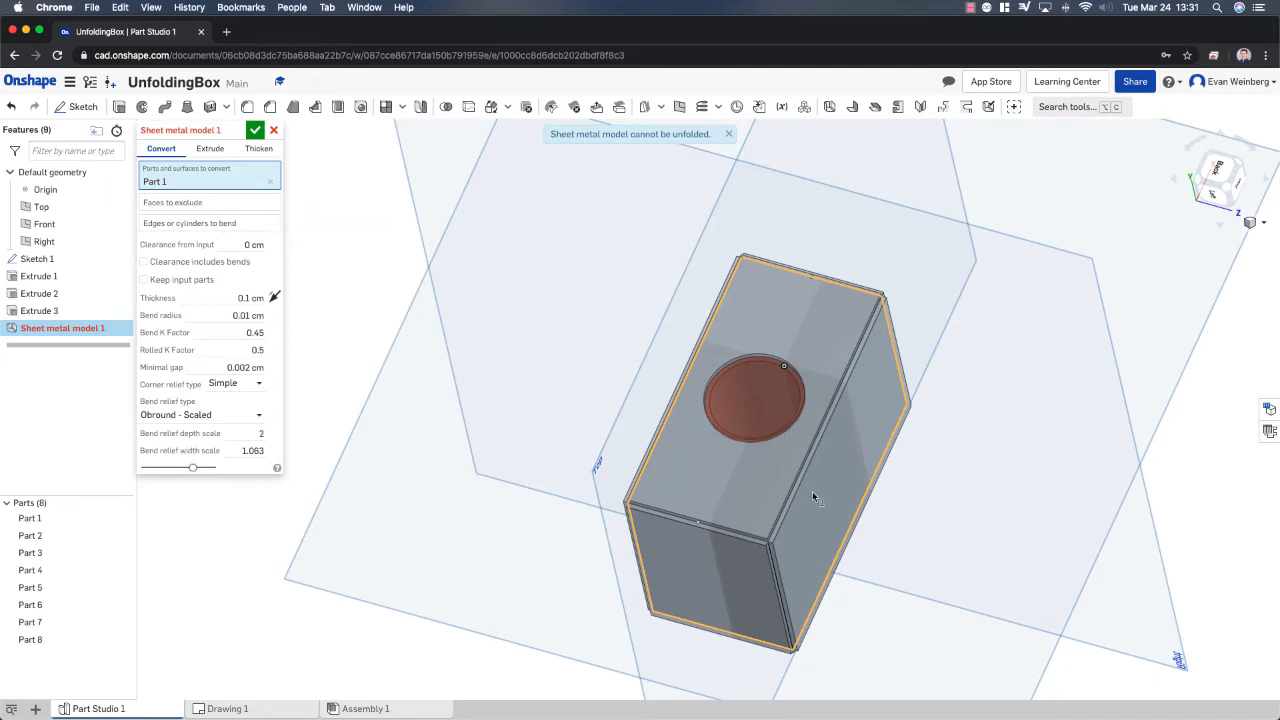
mouse_move(813, 521)
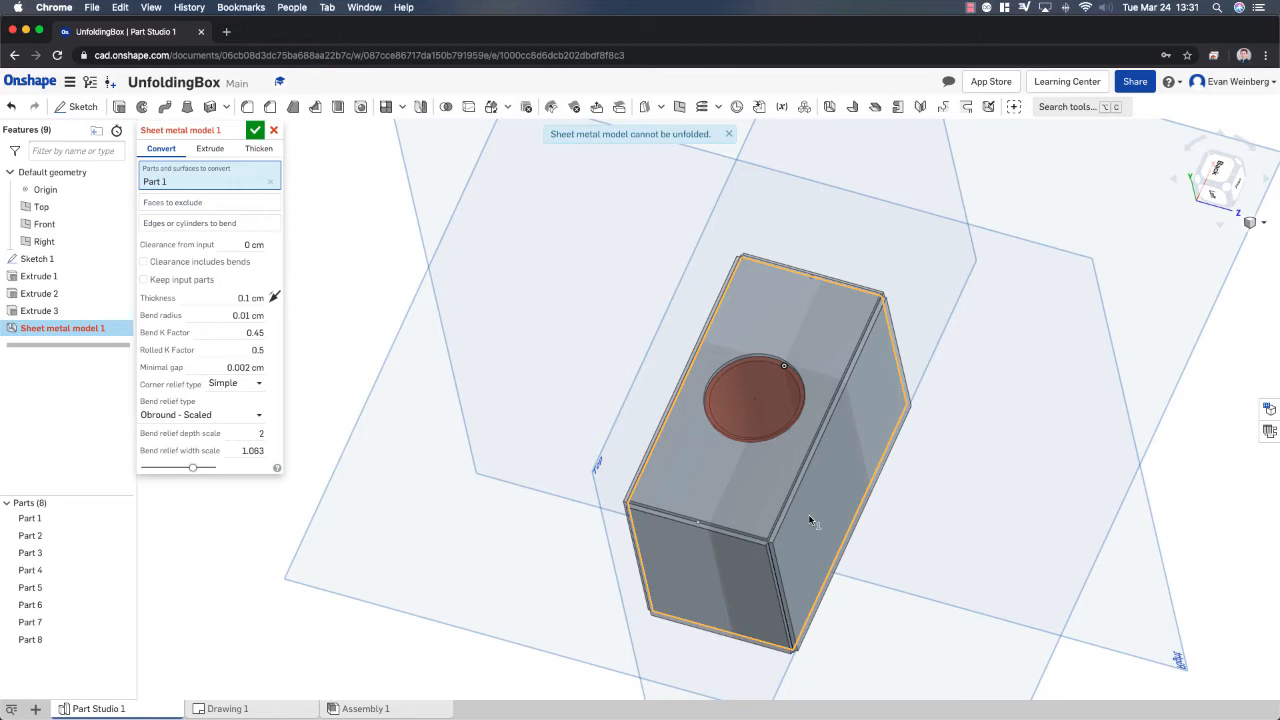
mouse_move(767, 537)
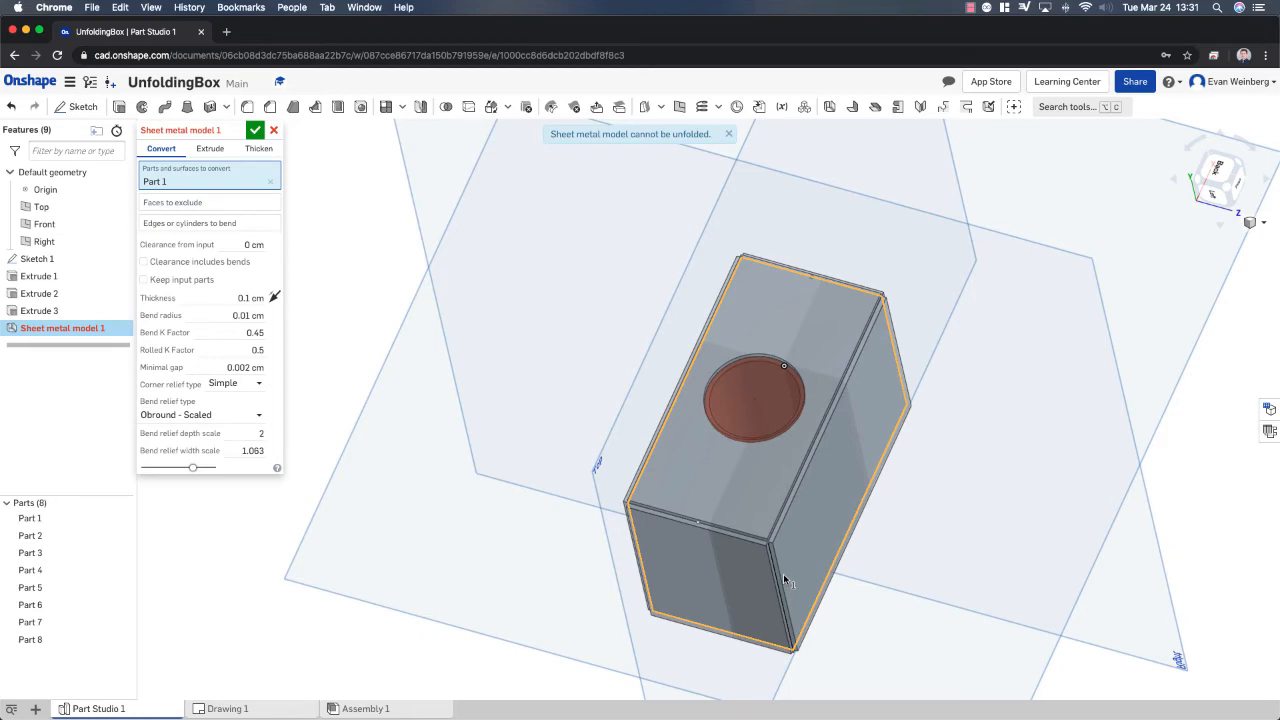
mouse_move(793, 556)
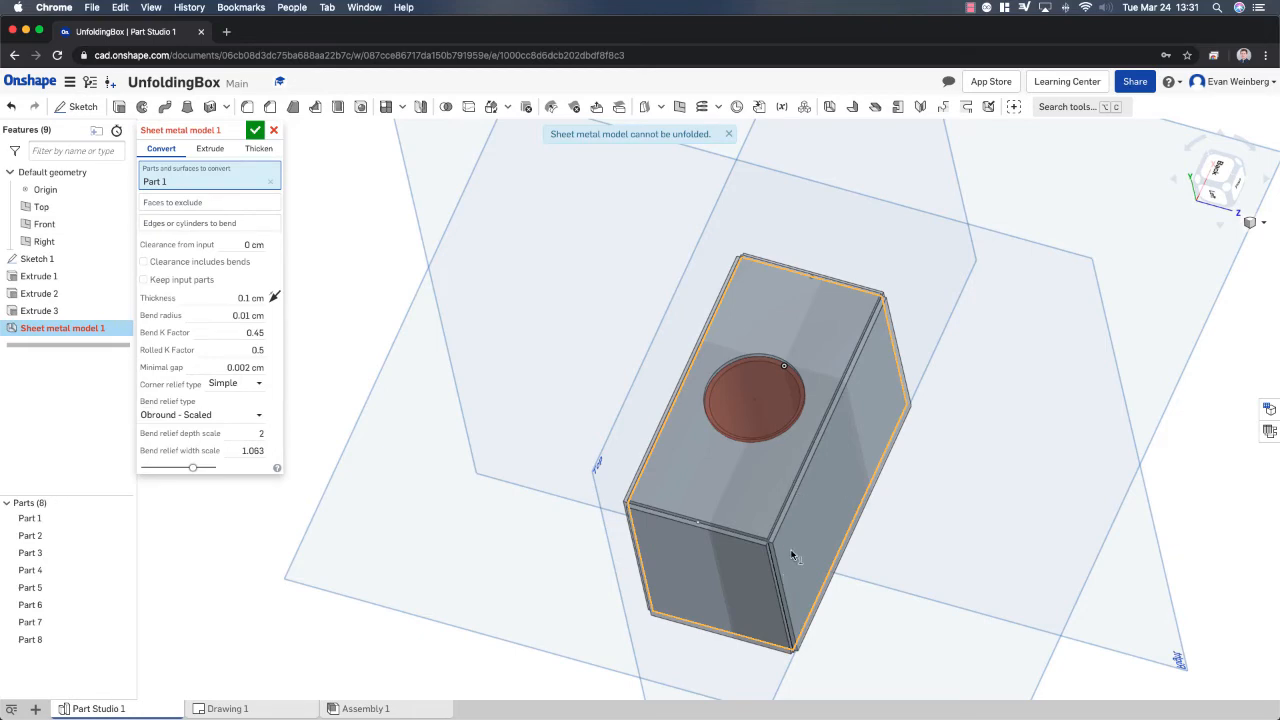
drag(790, 555, 843, 513)
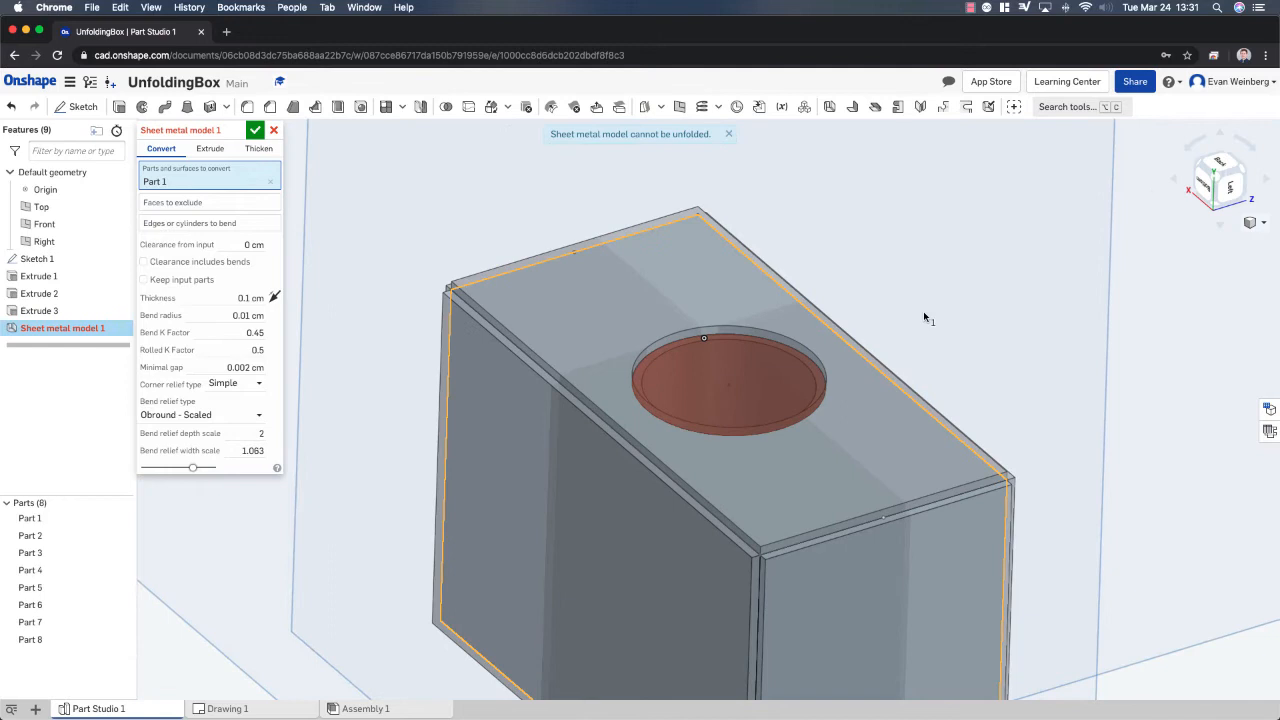
mouse_move(718, 522)
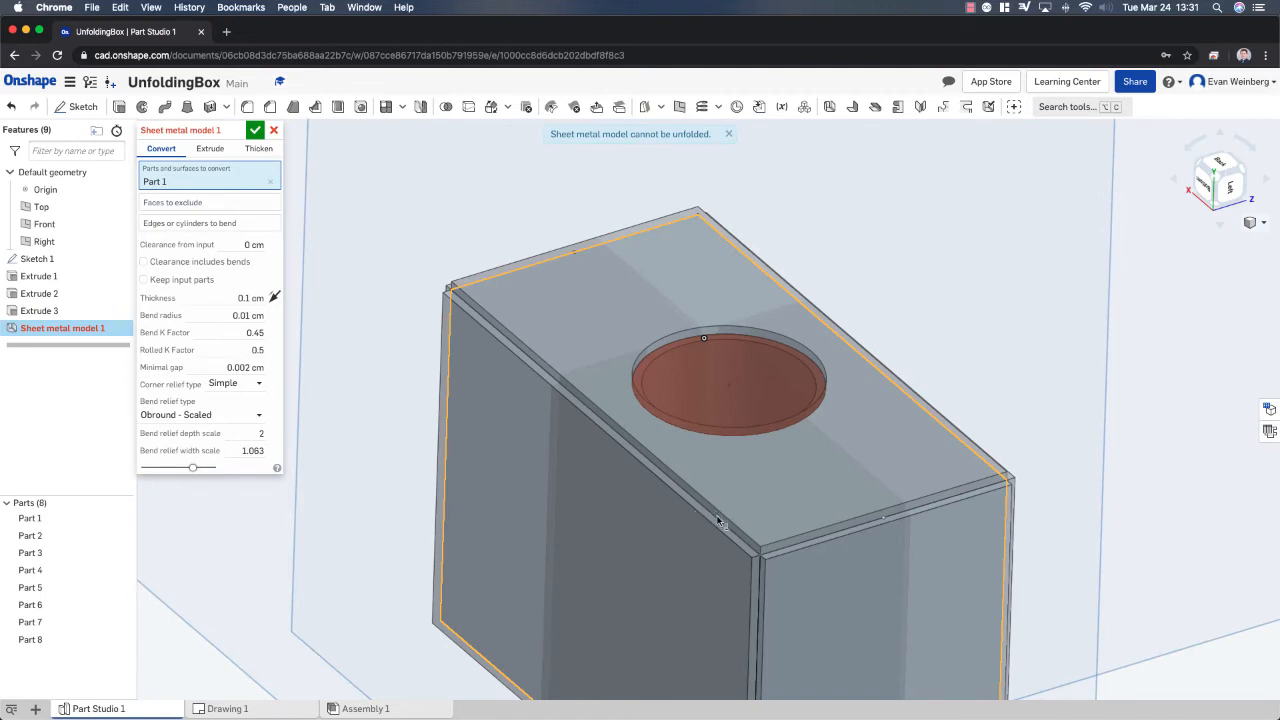
mouse_move(311, 419)
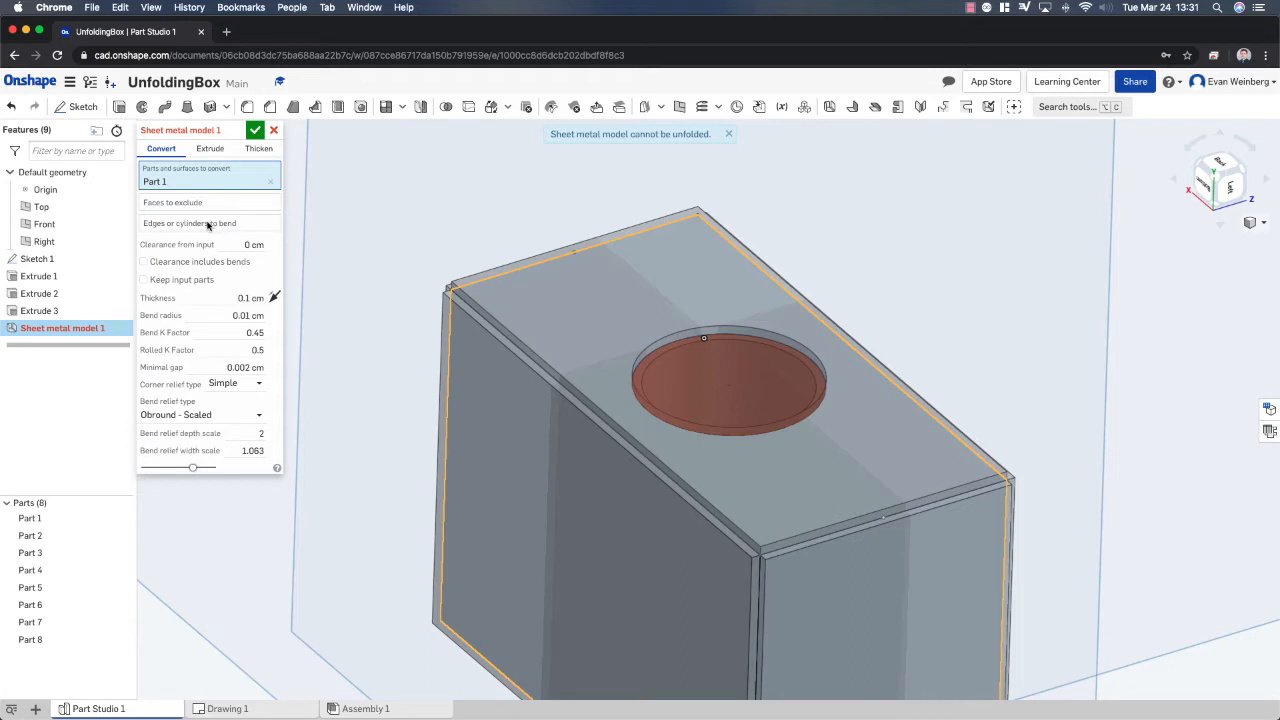
Select four Extrude 1 edges as bends, orbiting the model to reach the far edges
click(189, 223)
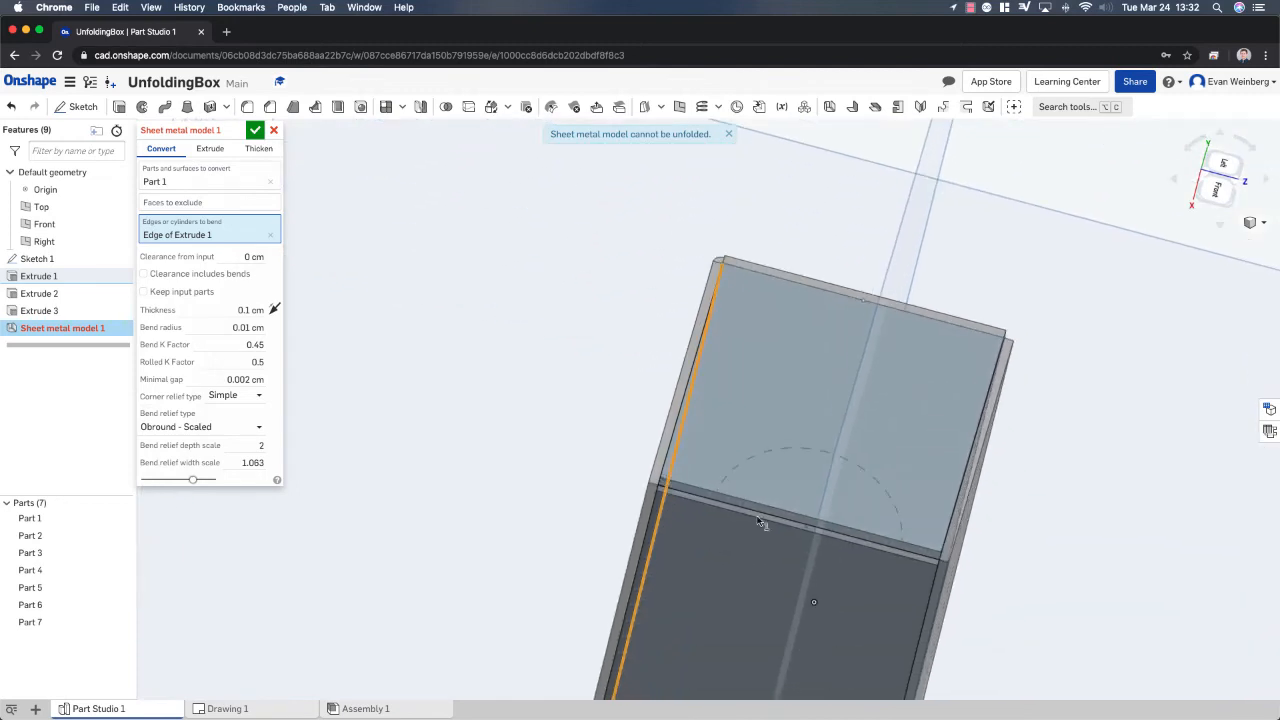
click(800, 520)
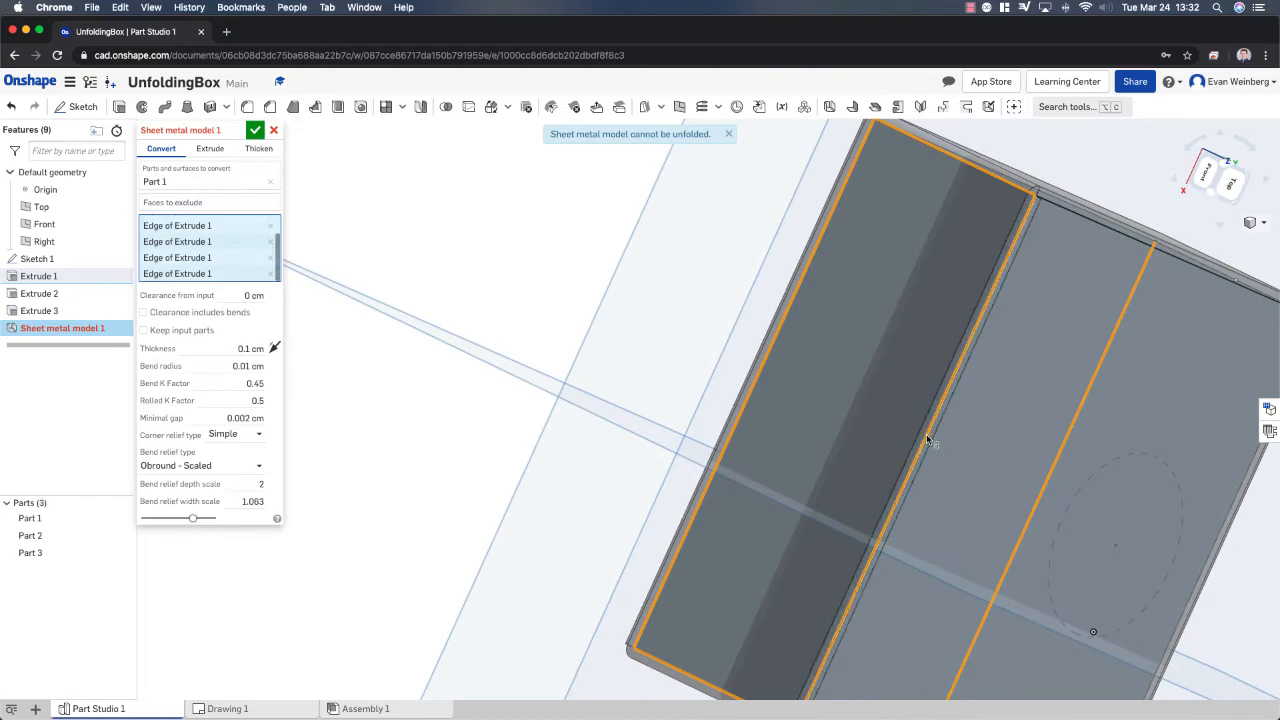
drag(930, 440, 745, 367)
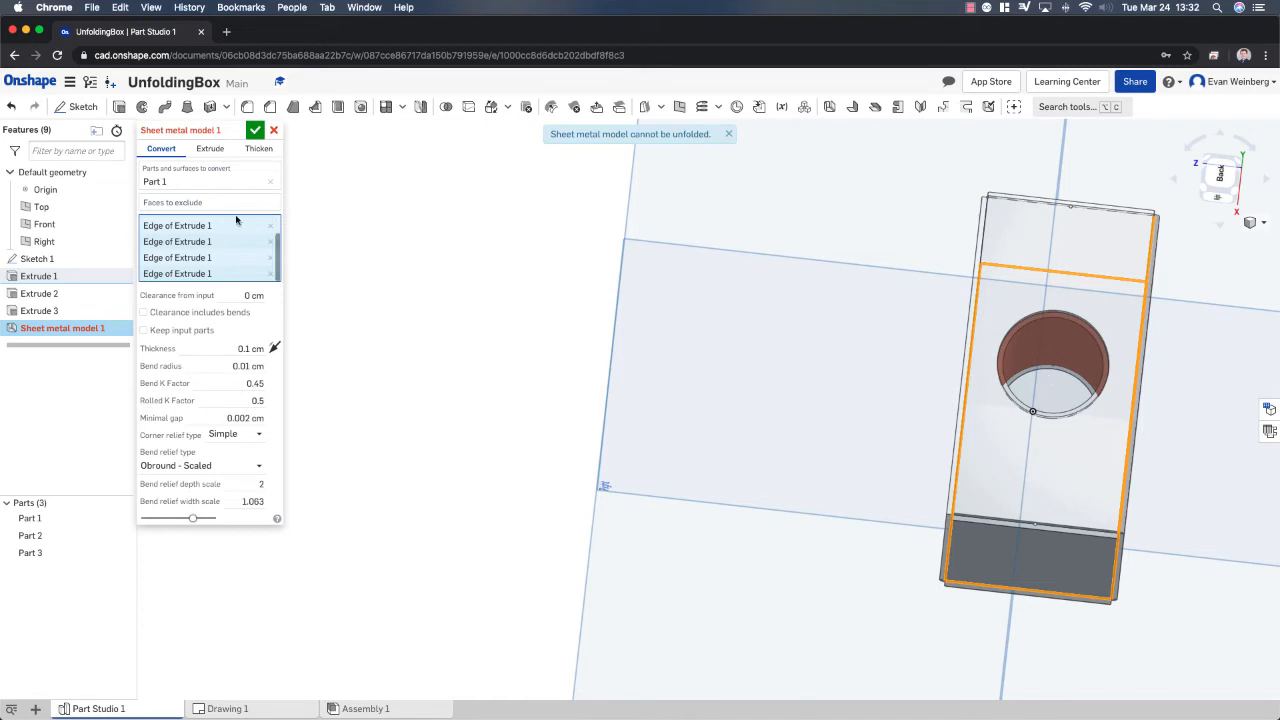
click(208, 202)
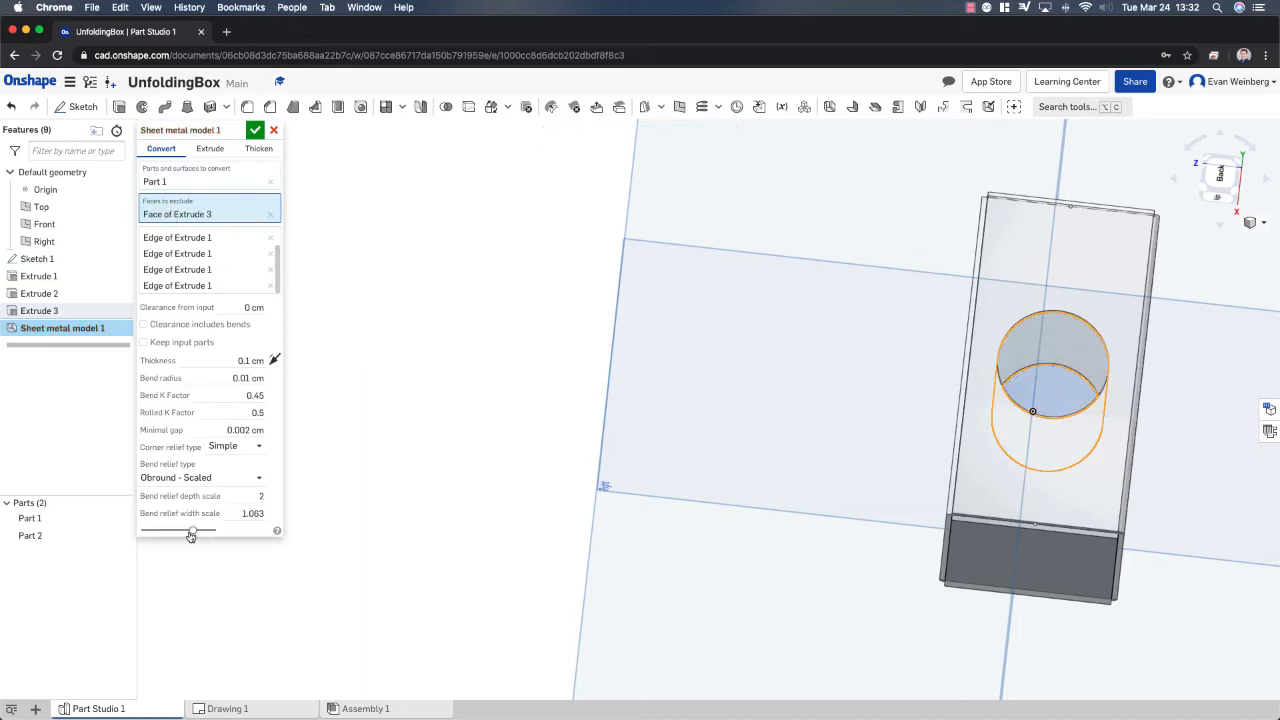
Exclude the hole's cylindrical face, accept the conversion, and show the flat pattern
drag(190, 531, 215, 531)
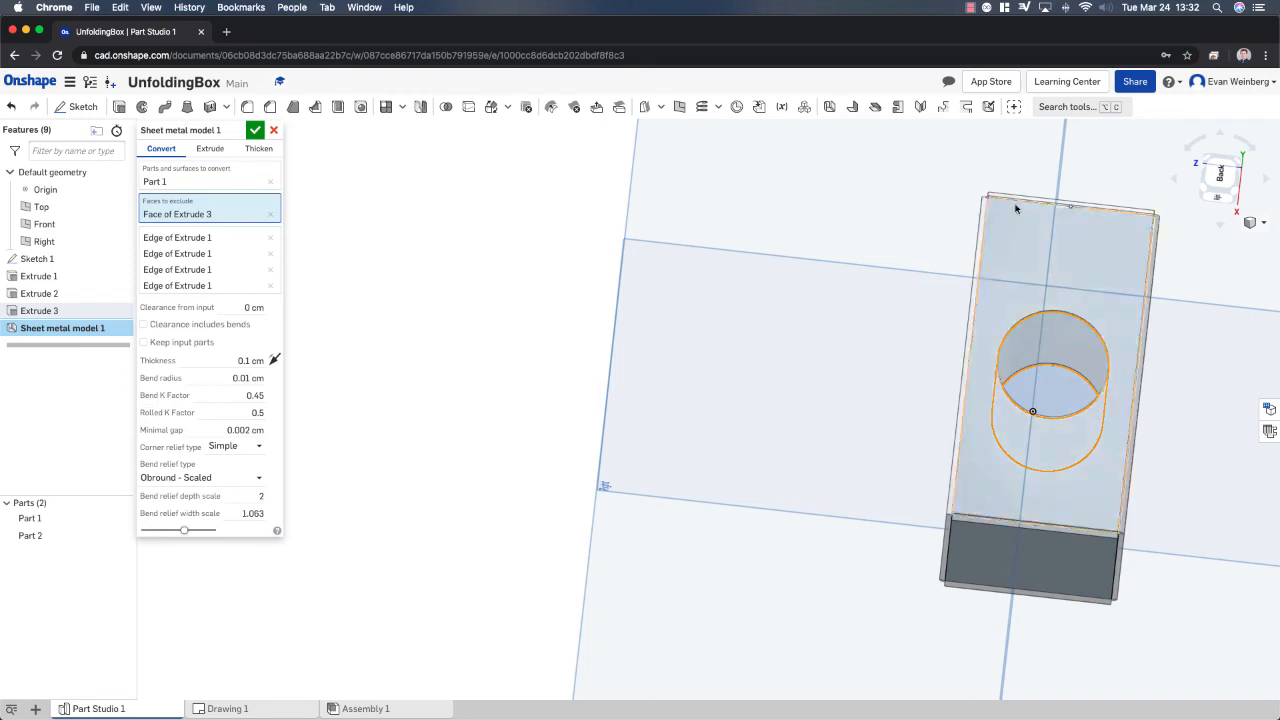
click(256, 130)
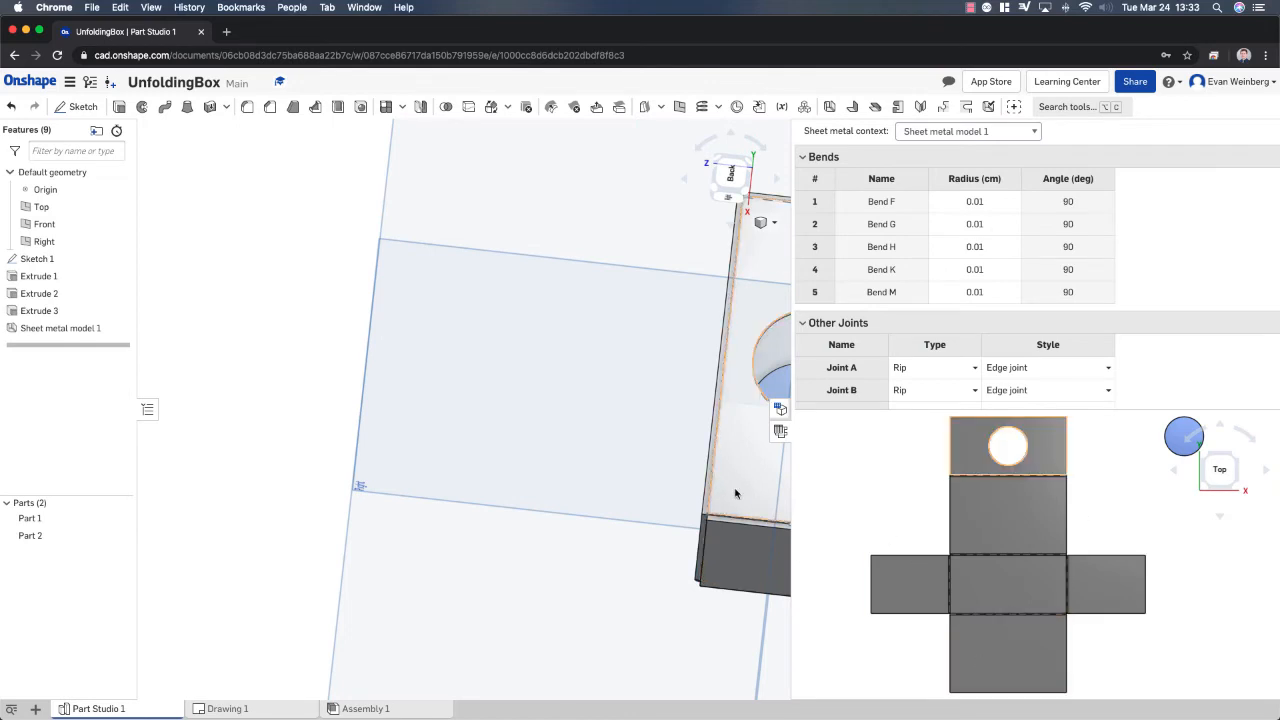
click(1007, 583)
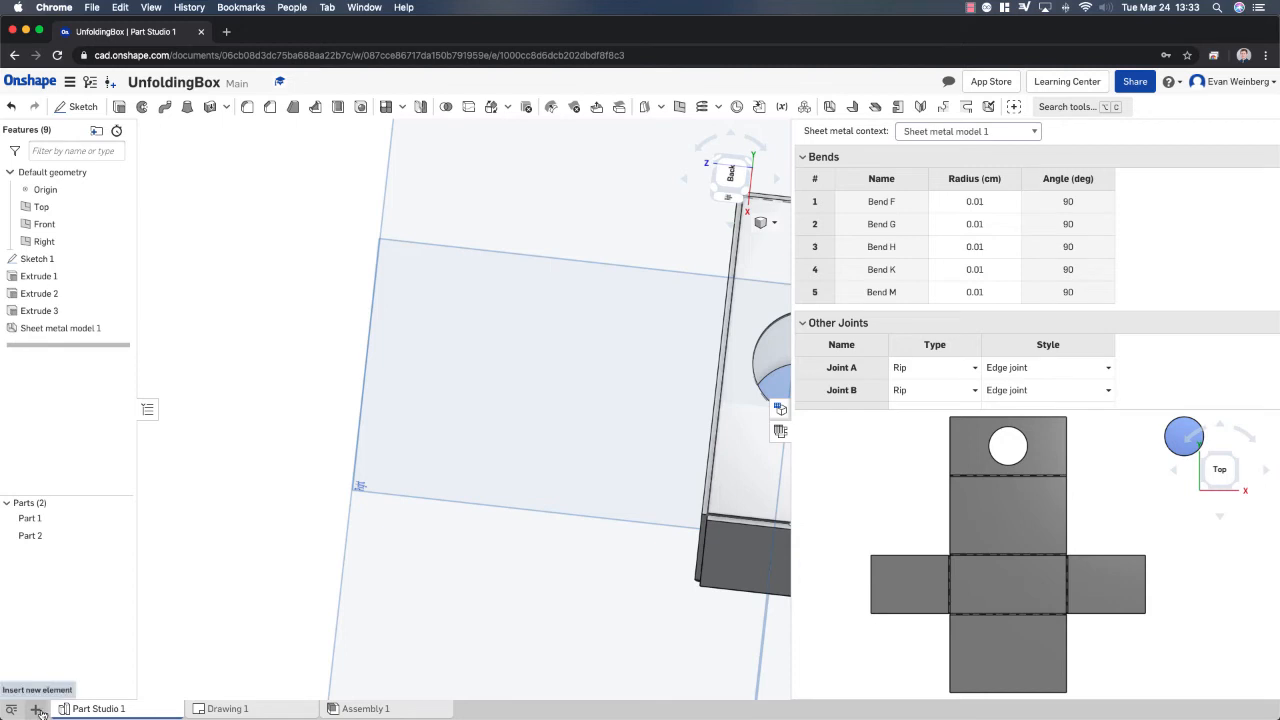
Create Drawing 2 from a Custom template with no border or title block
click(37, 708)
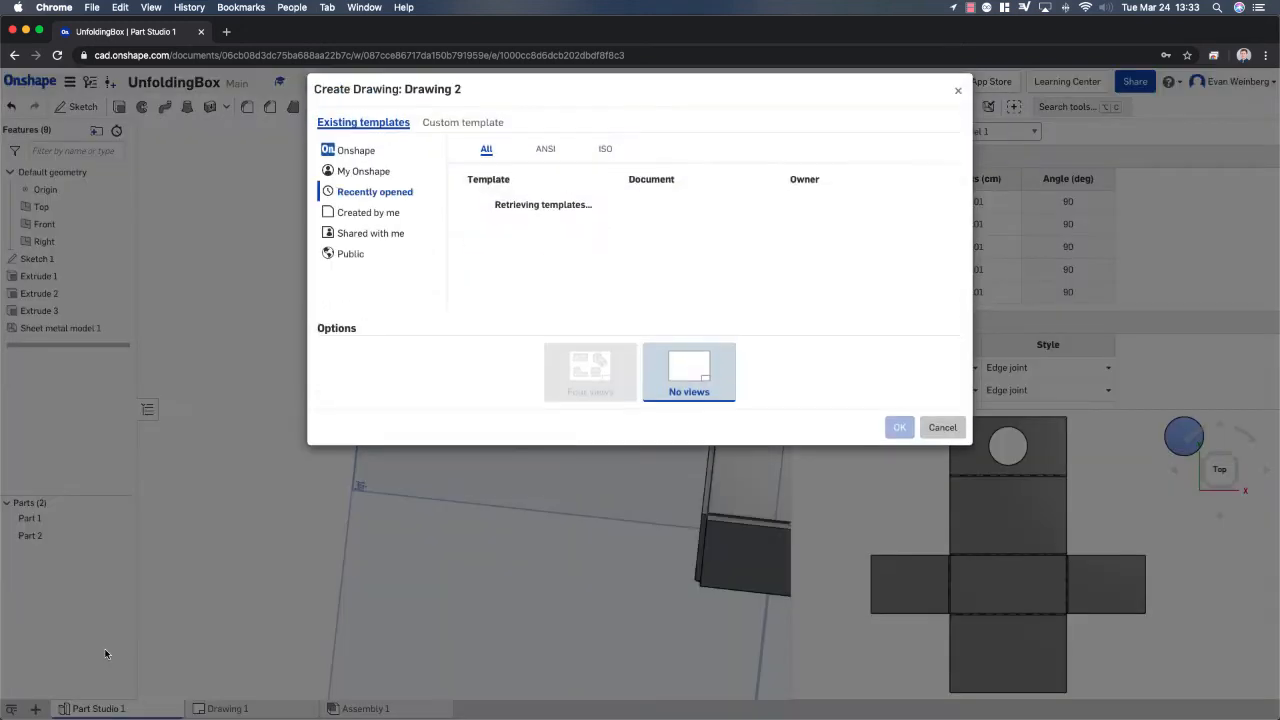
click(521, 200)
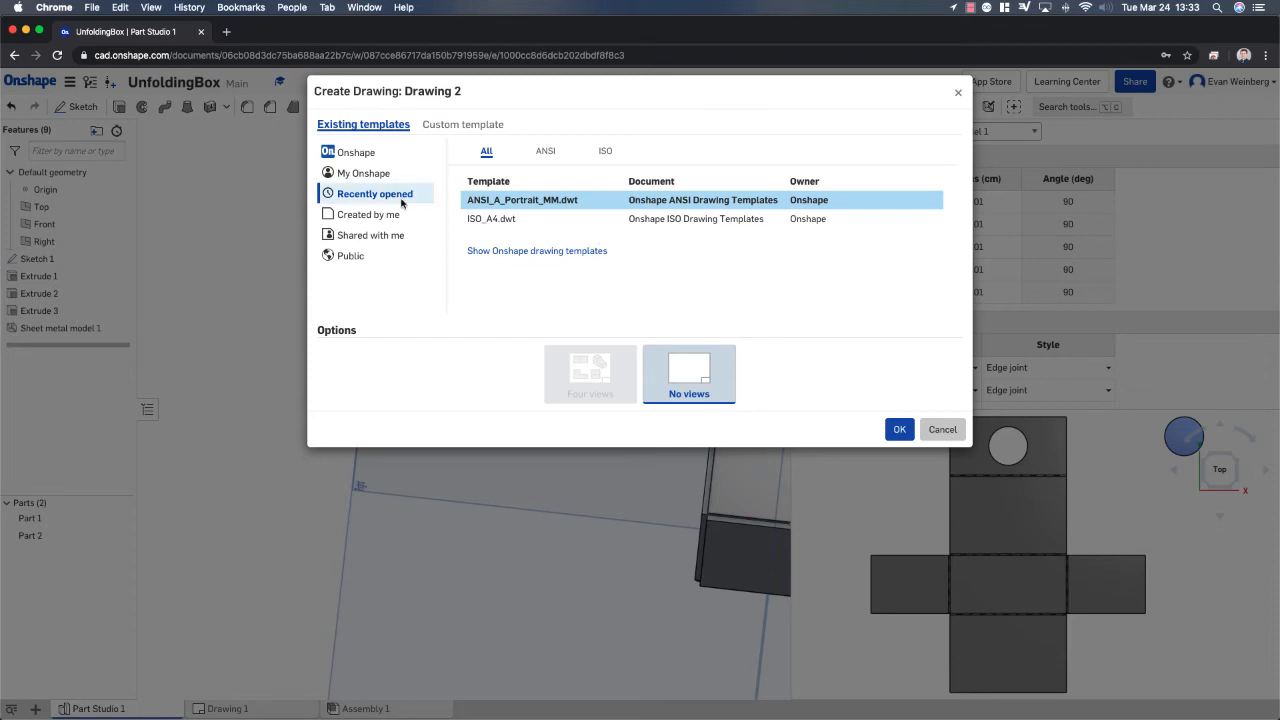
click(459, 124)
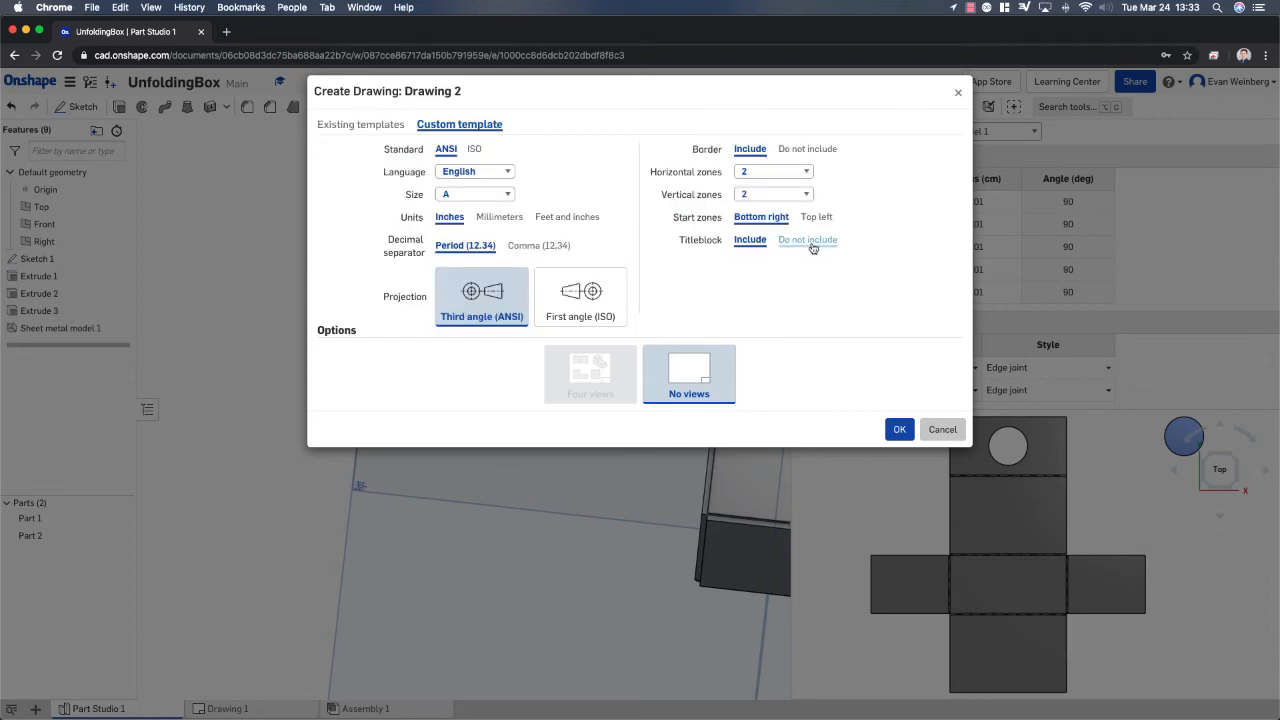
click(807, 148)
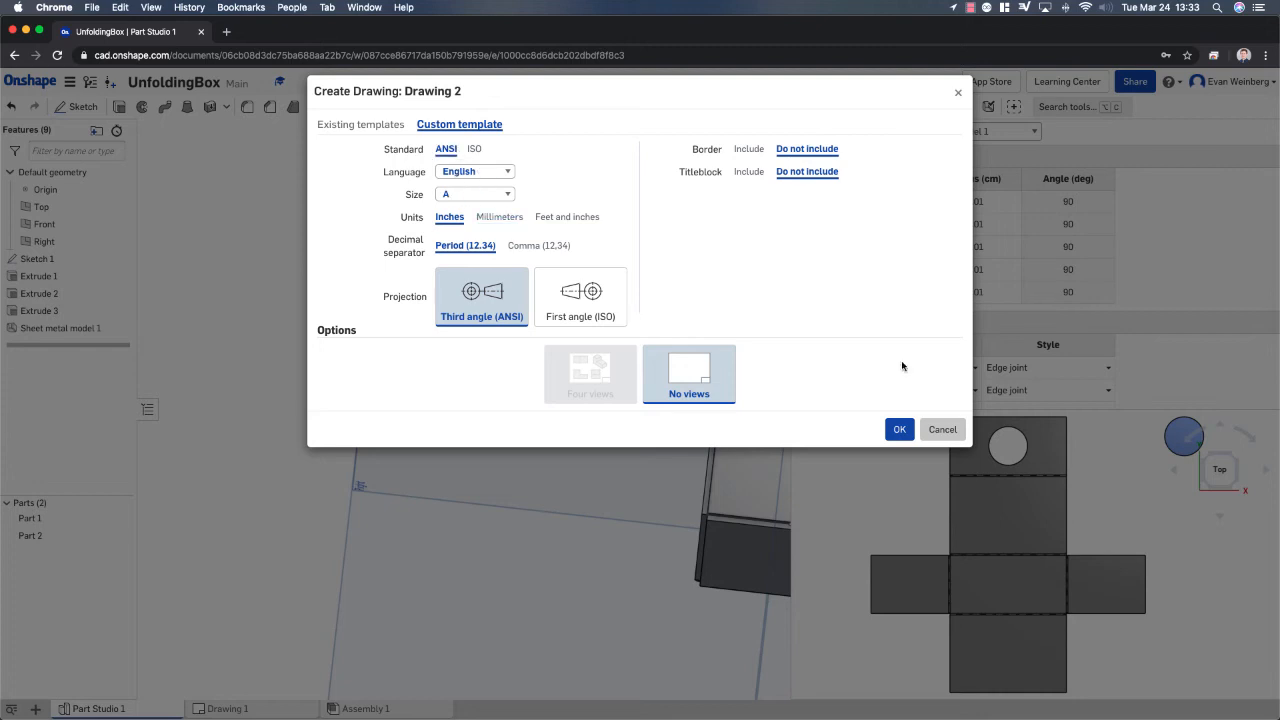
click(898, 429)
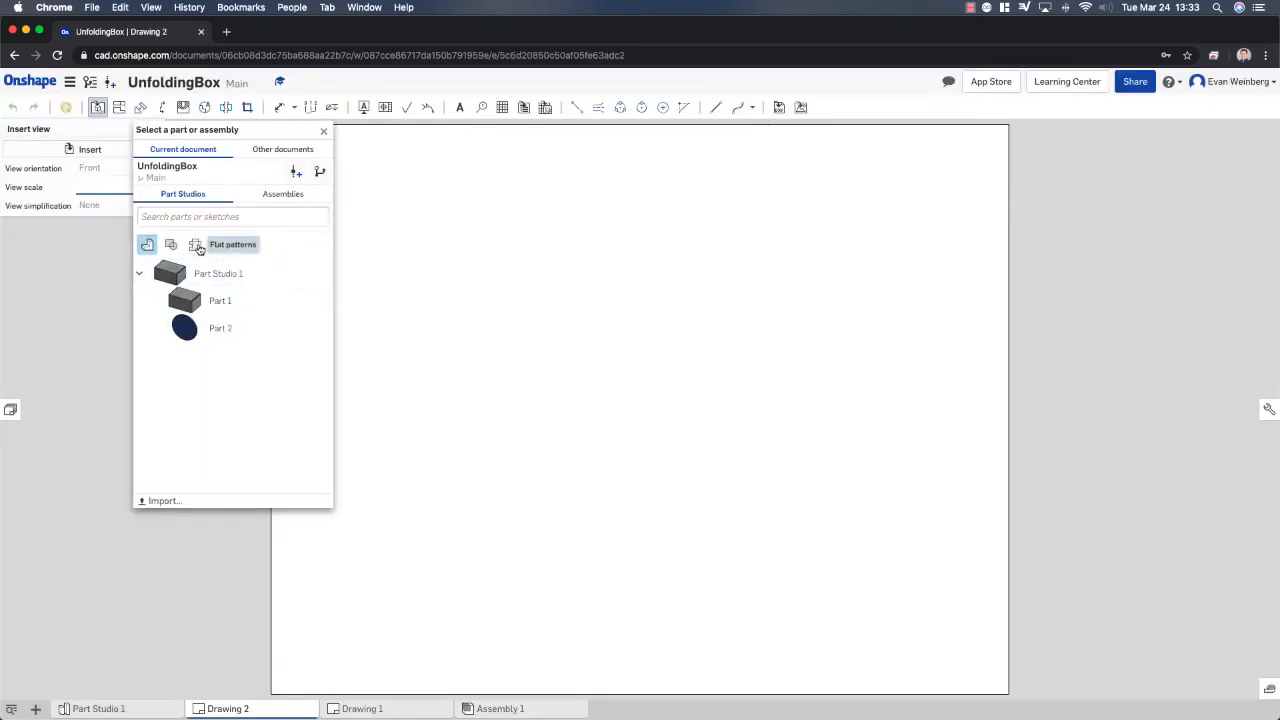
Insert the Part Studio 1 Flat pattern view onto the sheet at 1:1 scale
click(195, 244)
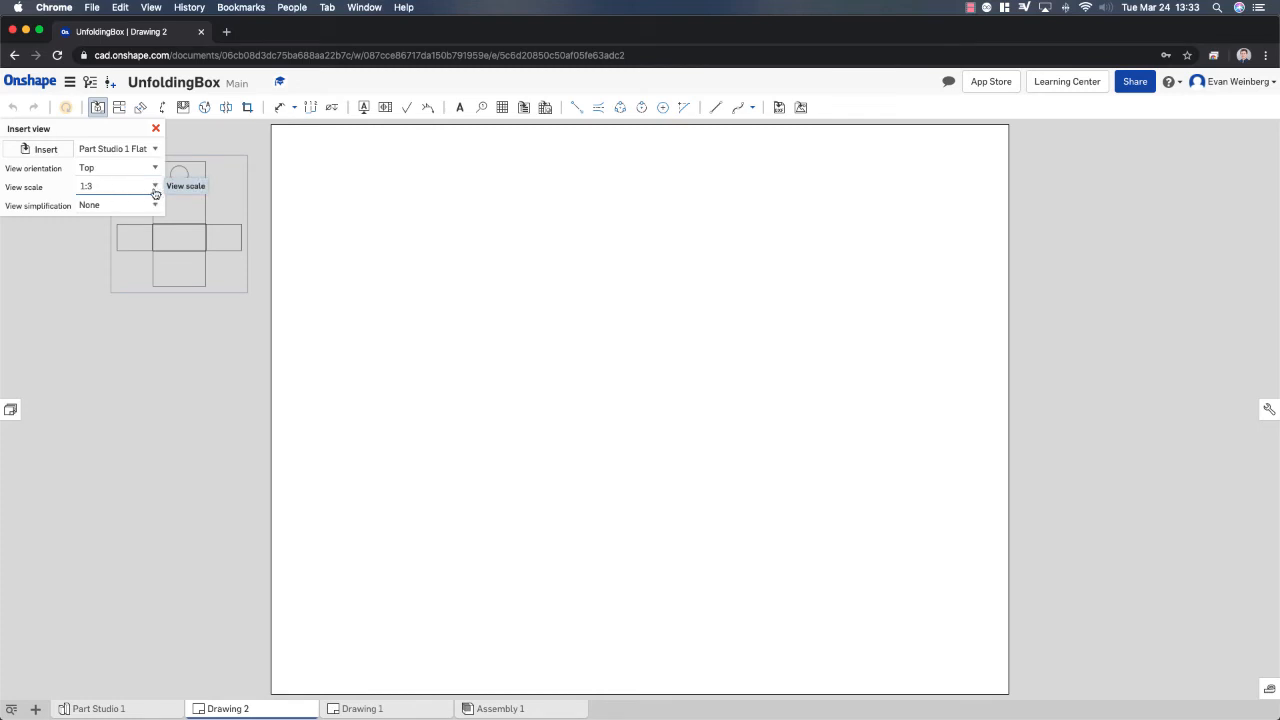
click(118, 187)
text(1)
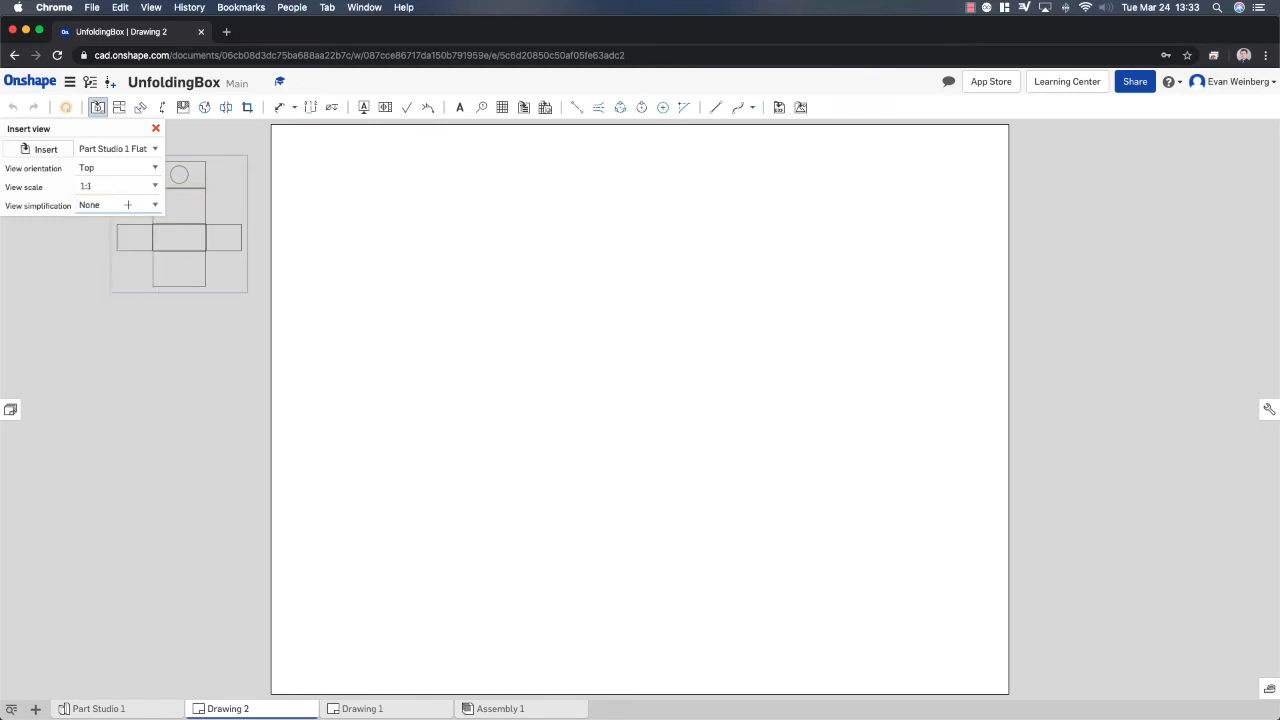
click(592, 373)
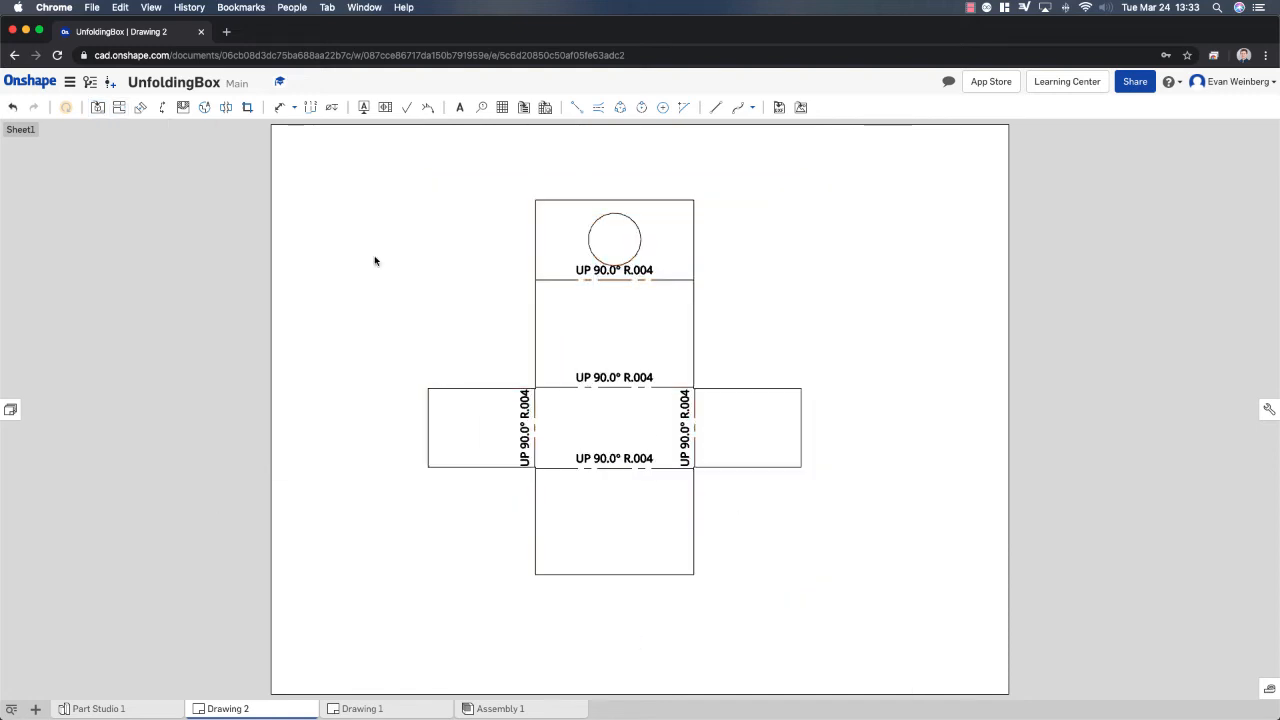
Hide all bend notes on the flat pattern view using a bend note's context menu
click(614, 270)
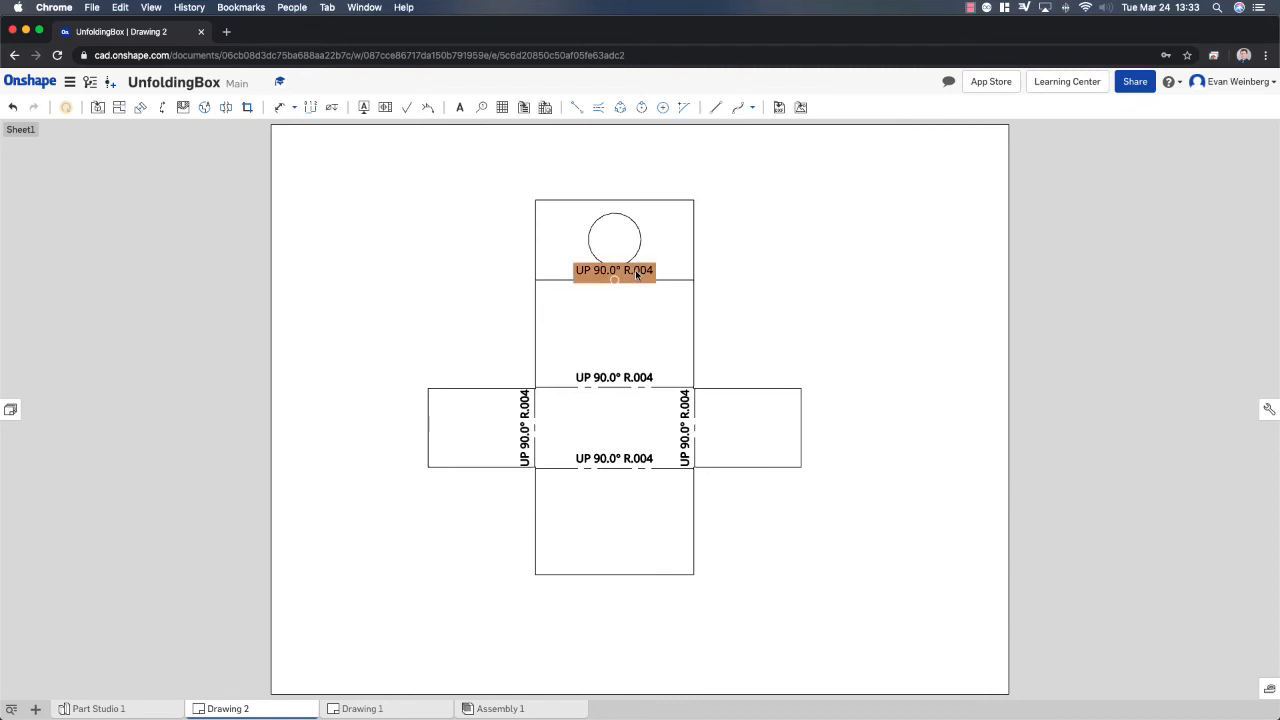
right_click(614, 270)
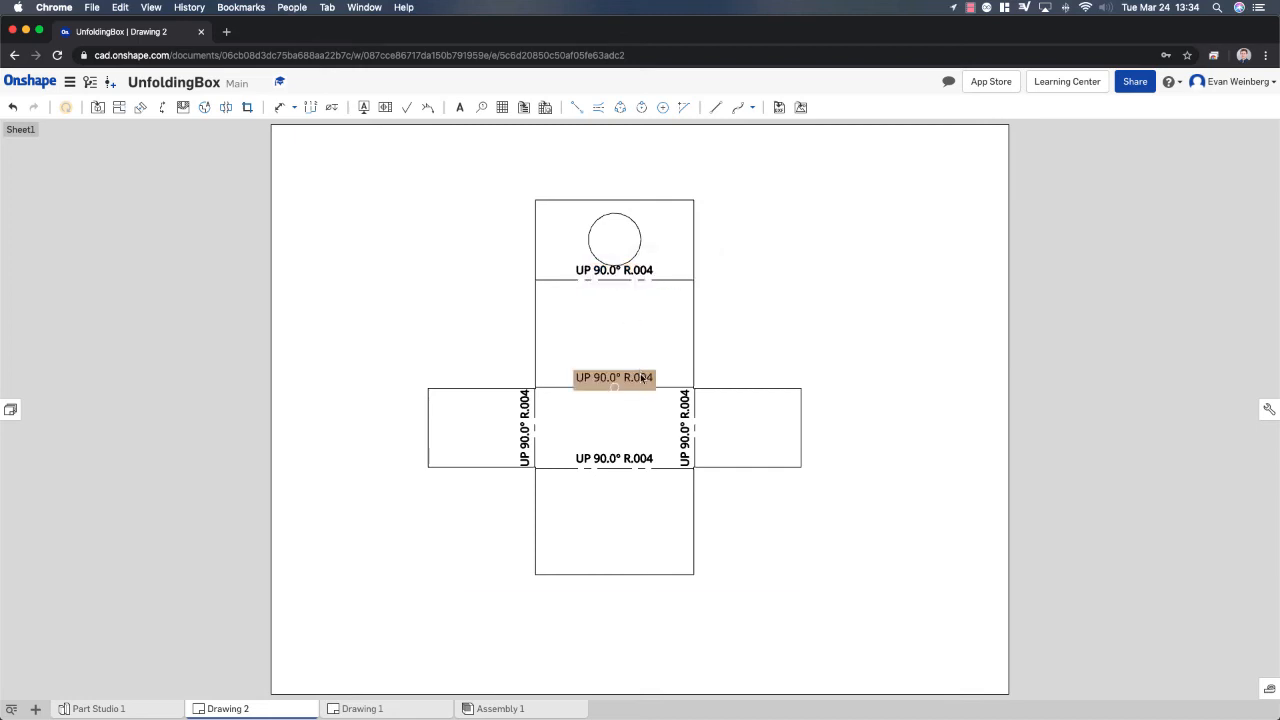
click(524, 428)
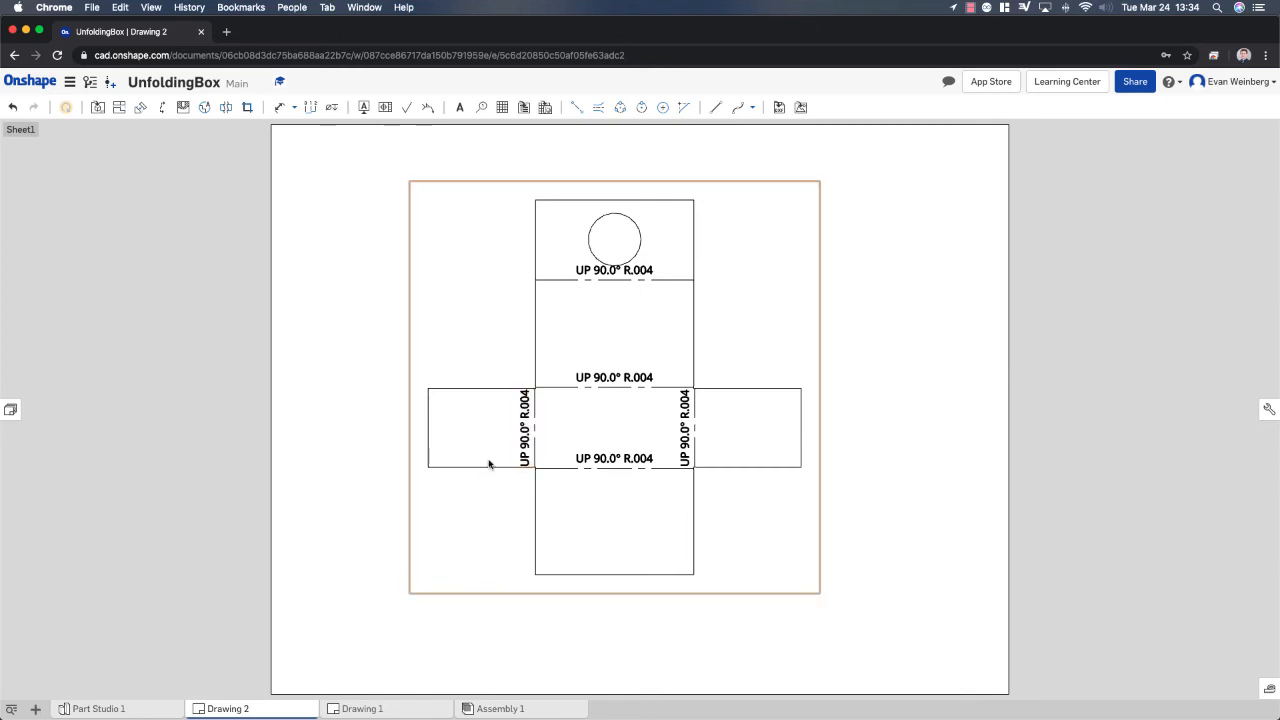
click(523, 428)
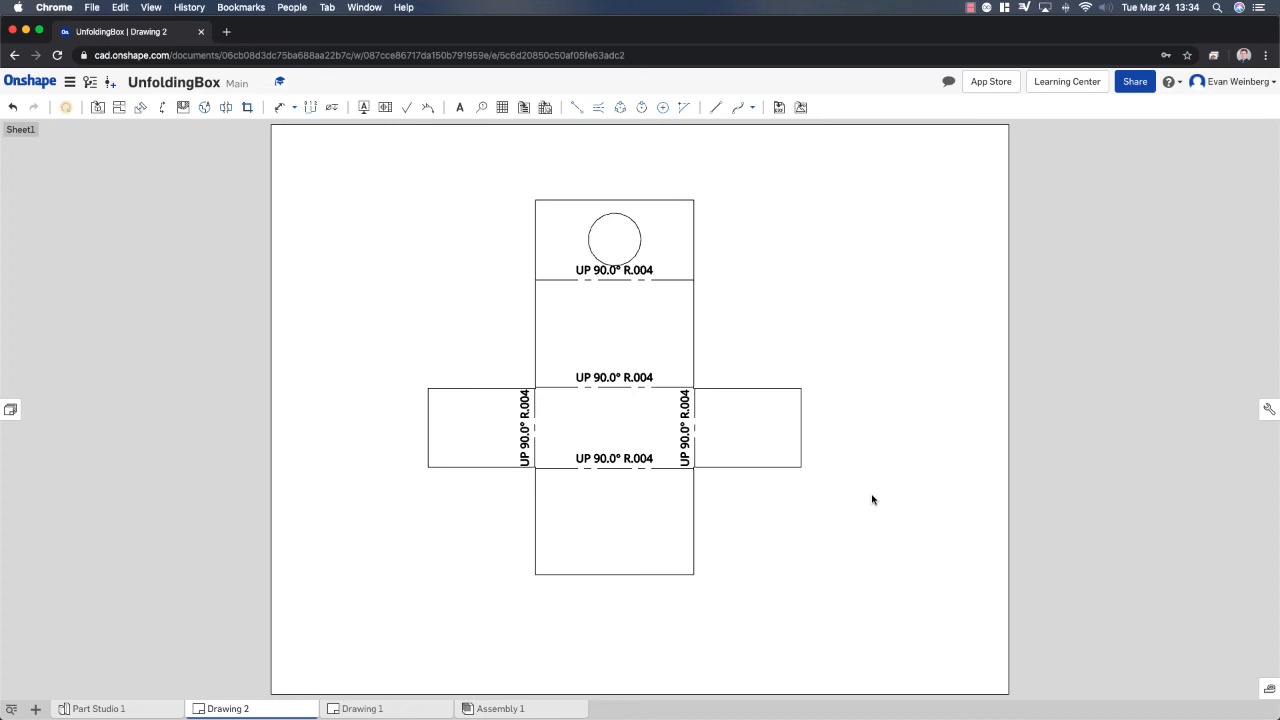
click(525, 428)
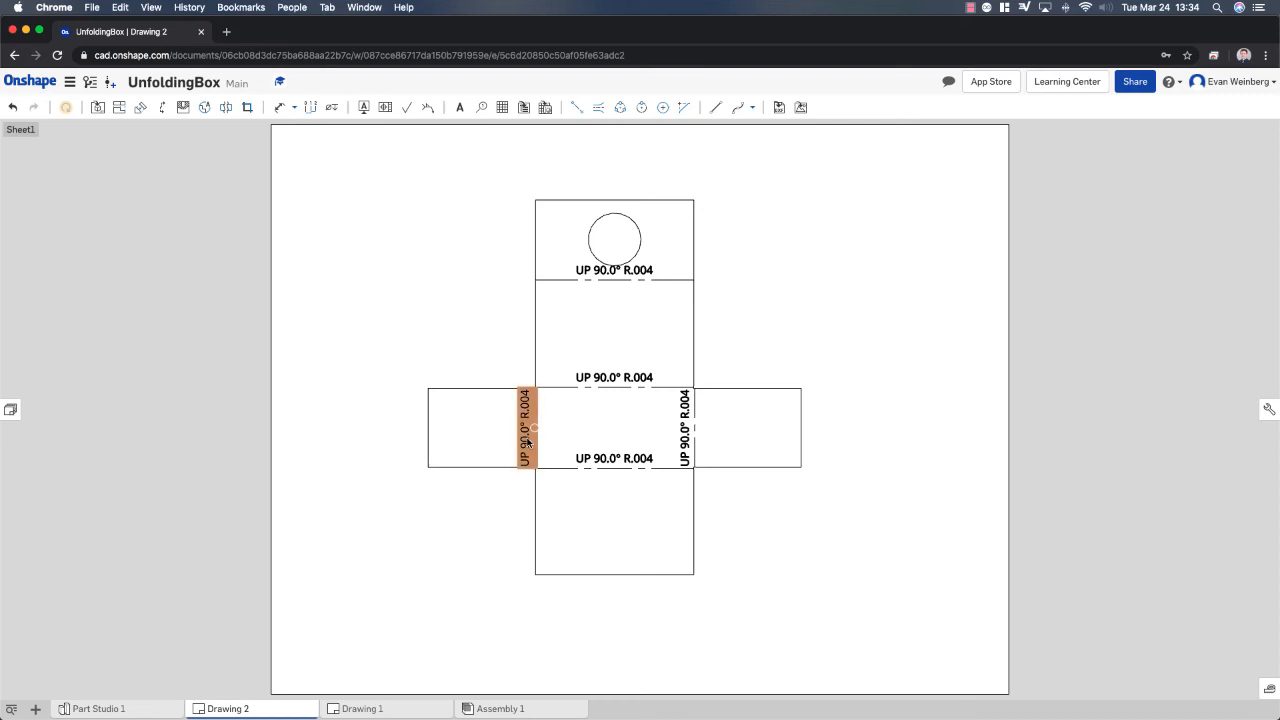
right_click(529, 442)
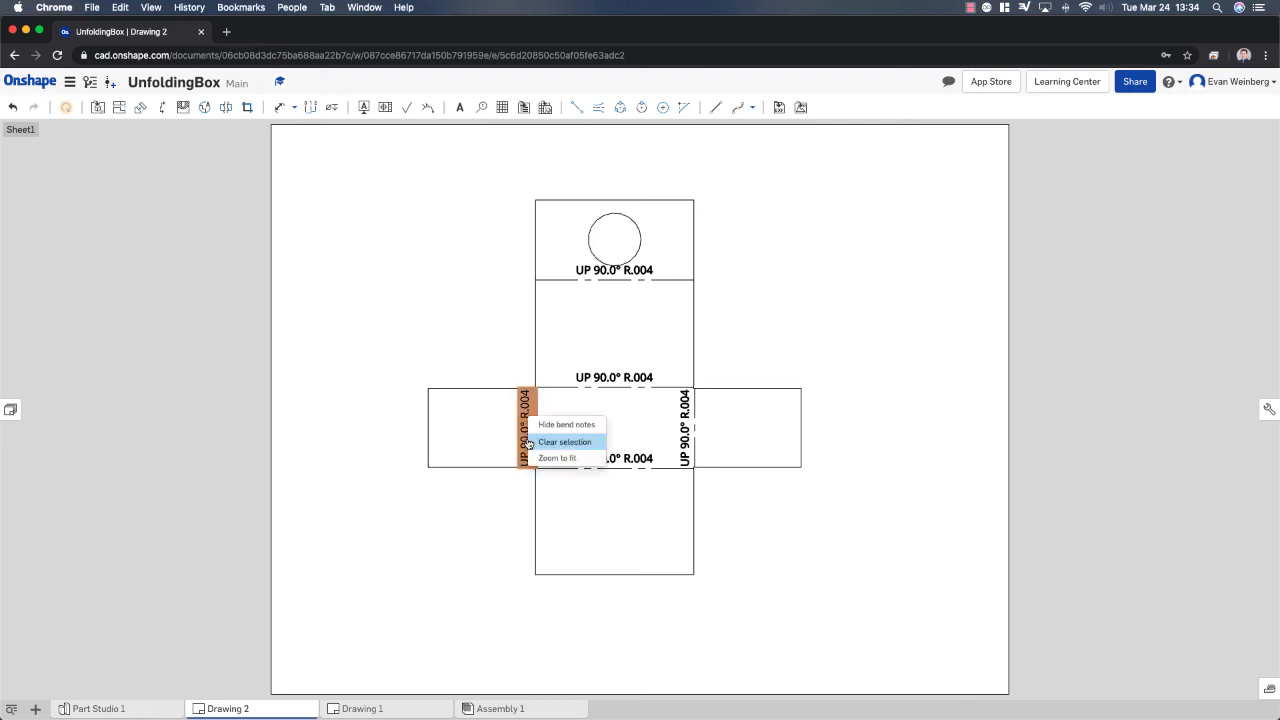
click(567, 424)
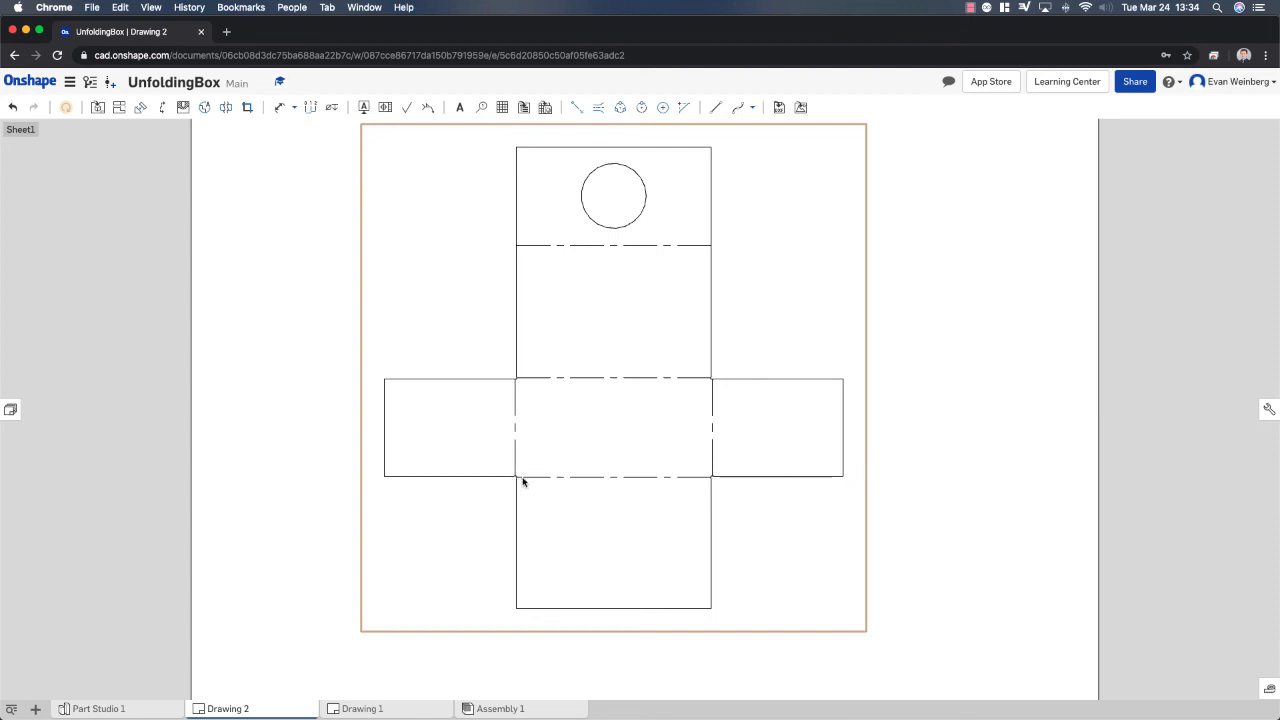
mouse_move(698, 481)
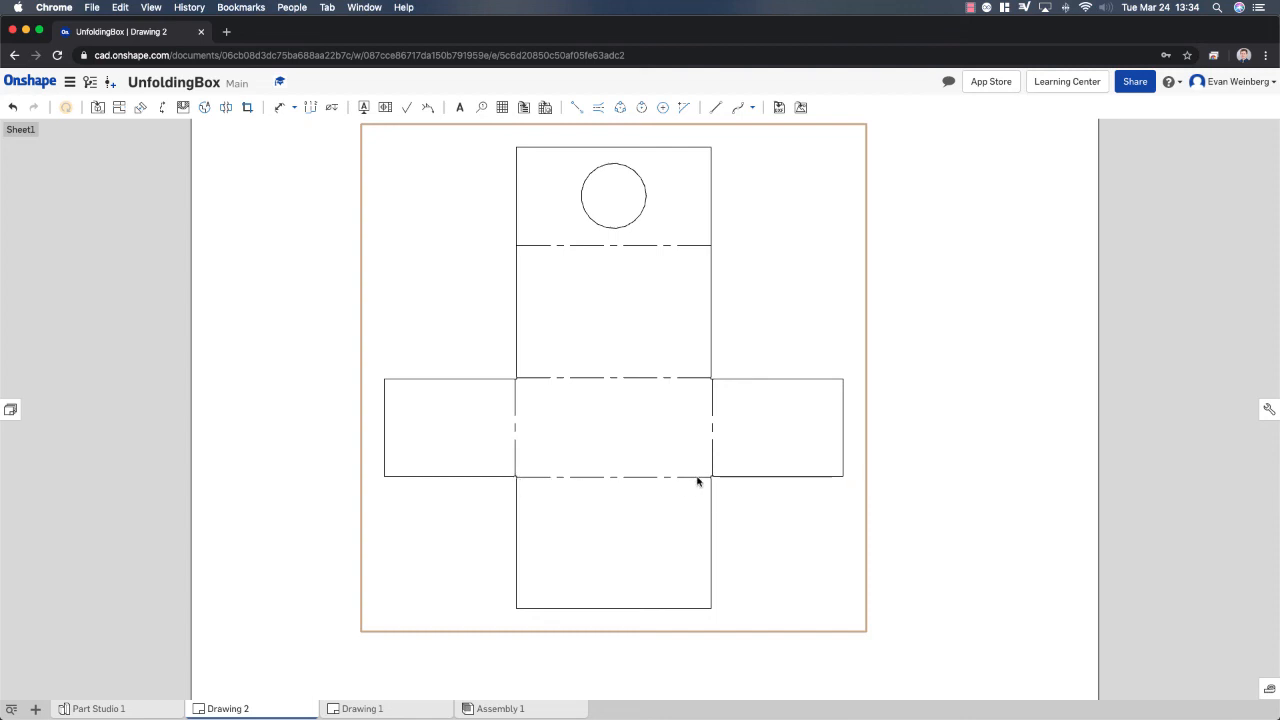
mouse_move(641, 422)
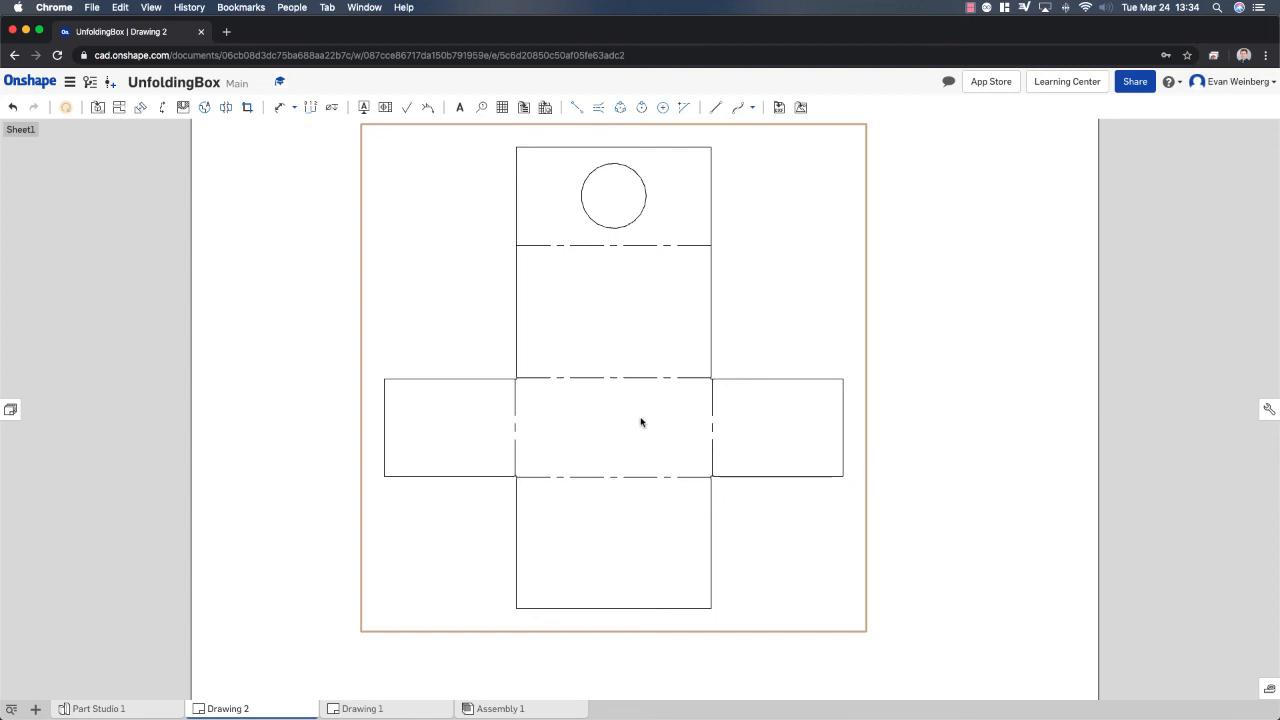
mouse_move(596, 396)
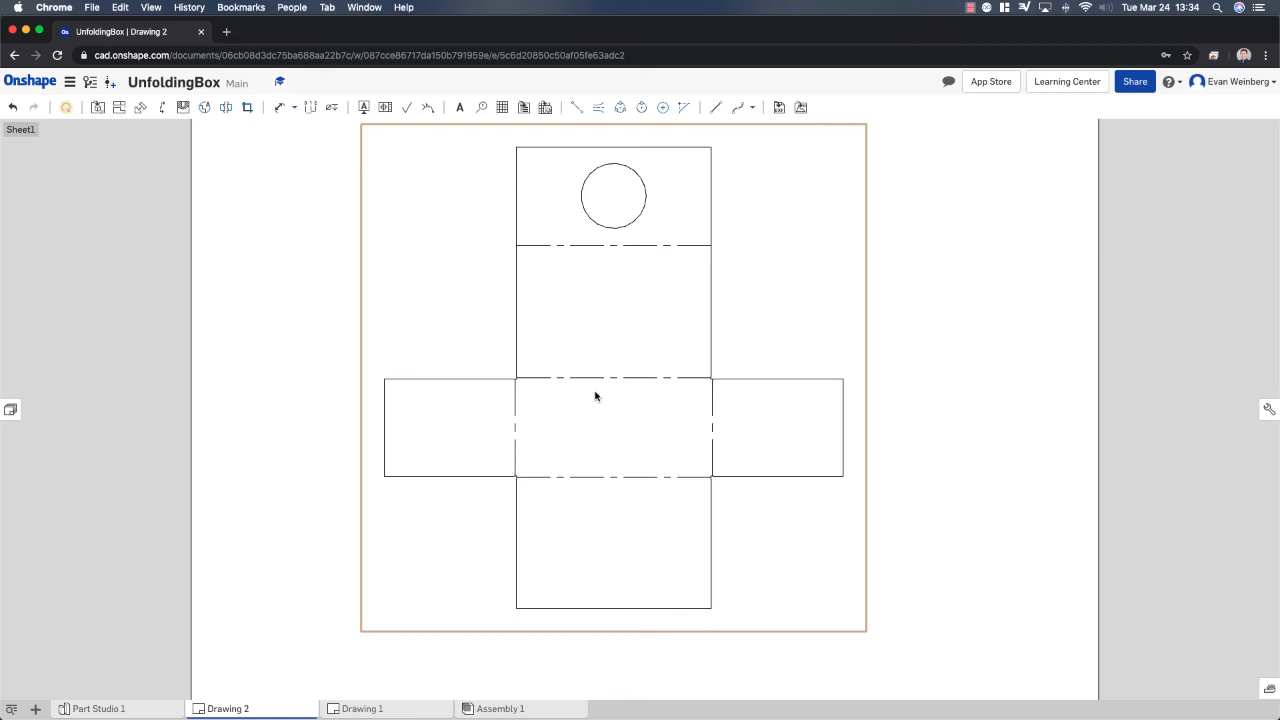
mouse_move(616, 432)
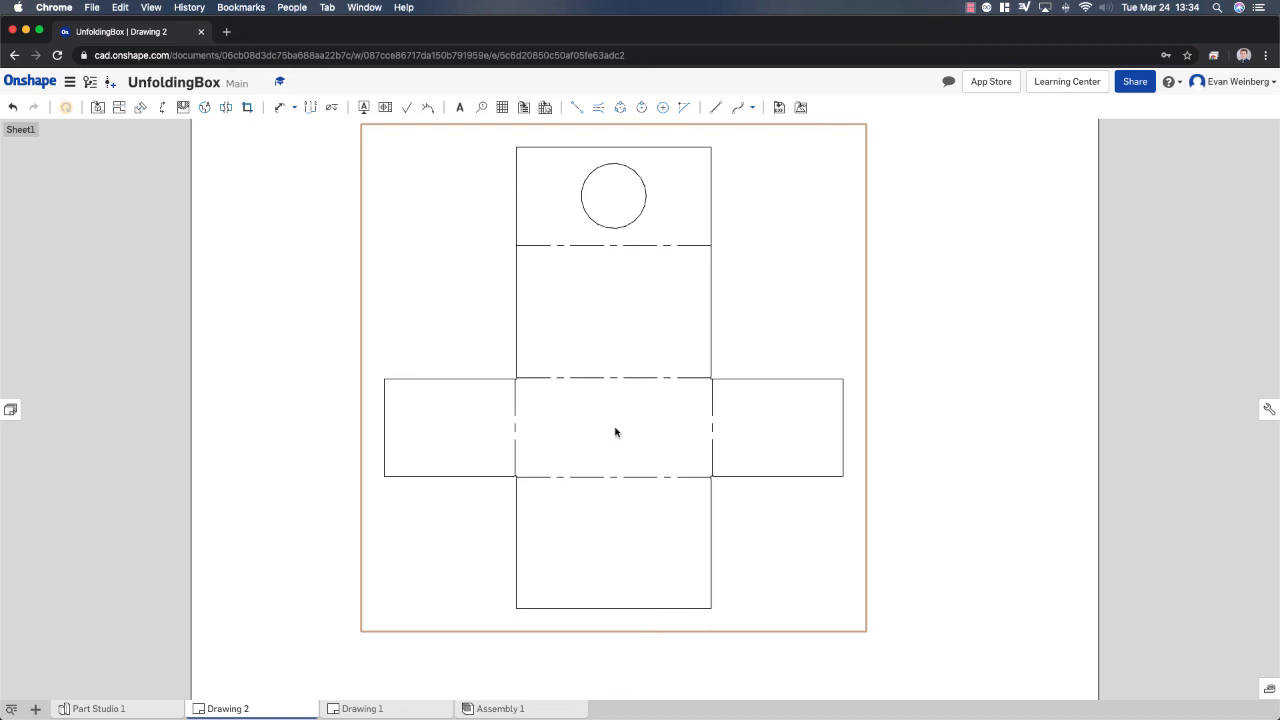
Switch to the Assembly 1 tab after checking the note-free drawing
click(500, 708)
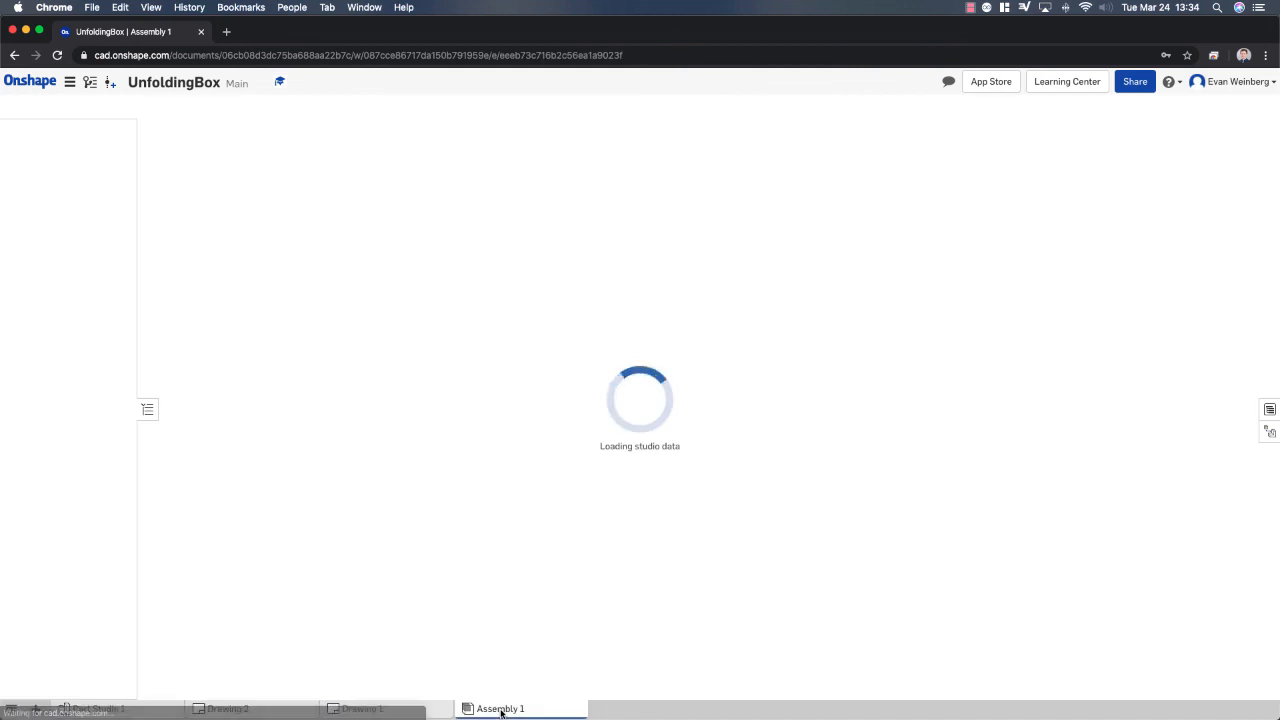
Go back through Drawing 2 to Part Studio 1, showing five bends and two rip joints
click(228, 708)
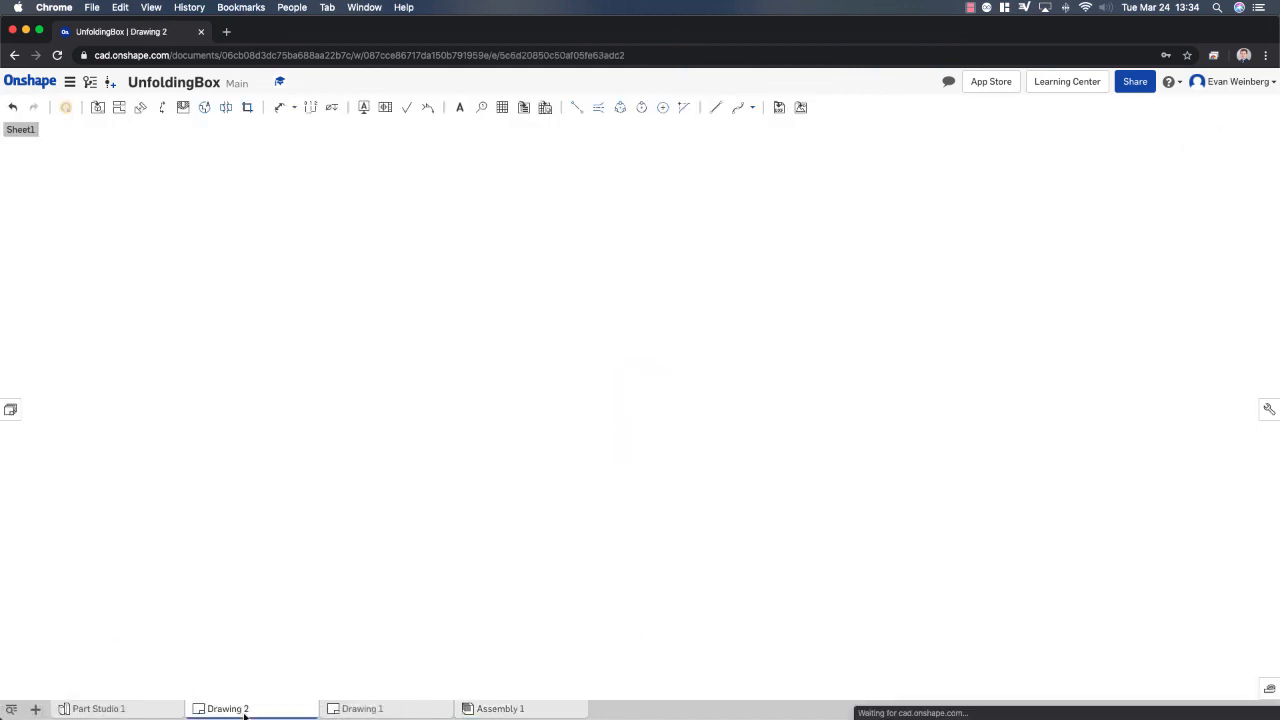
click(98, 708)
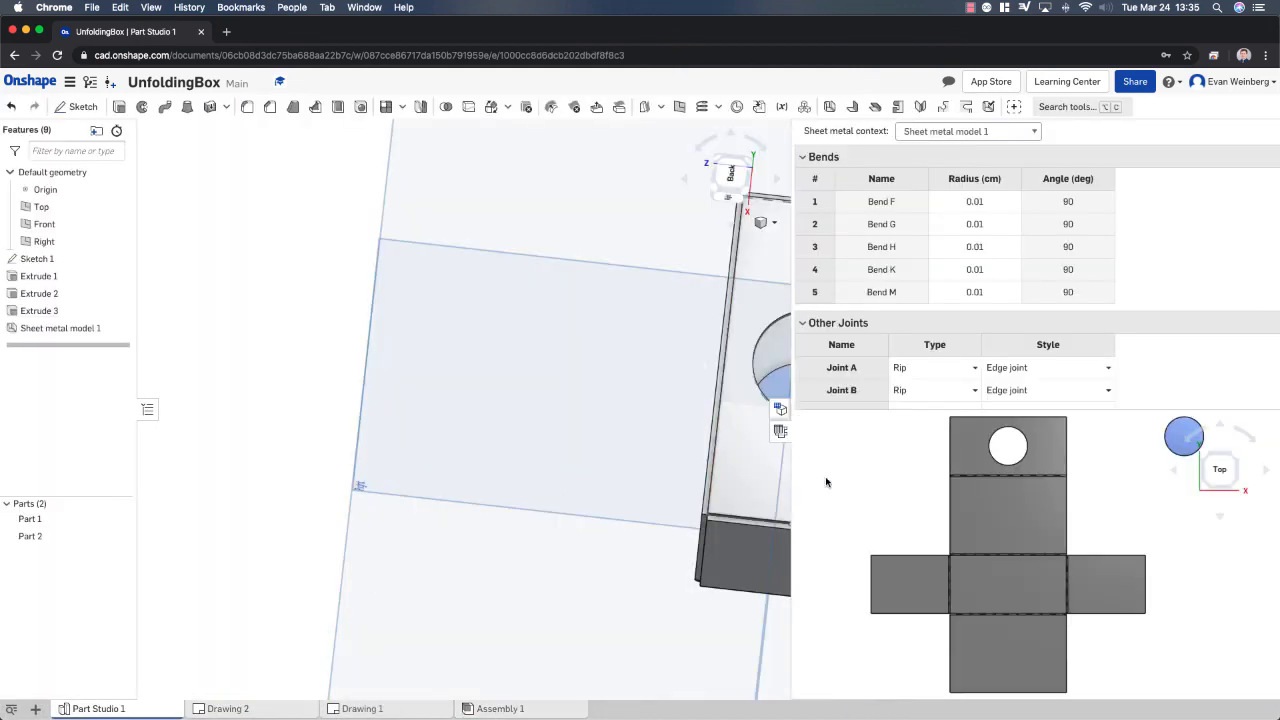
click(1008, 585)
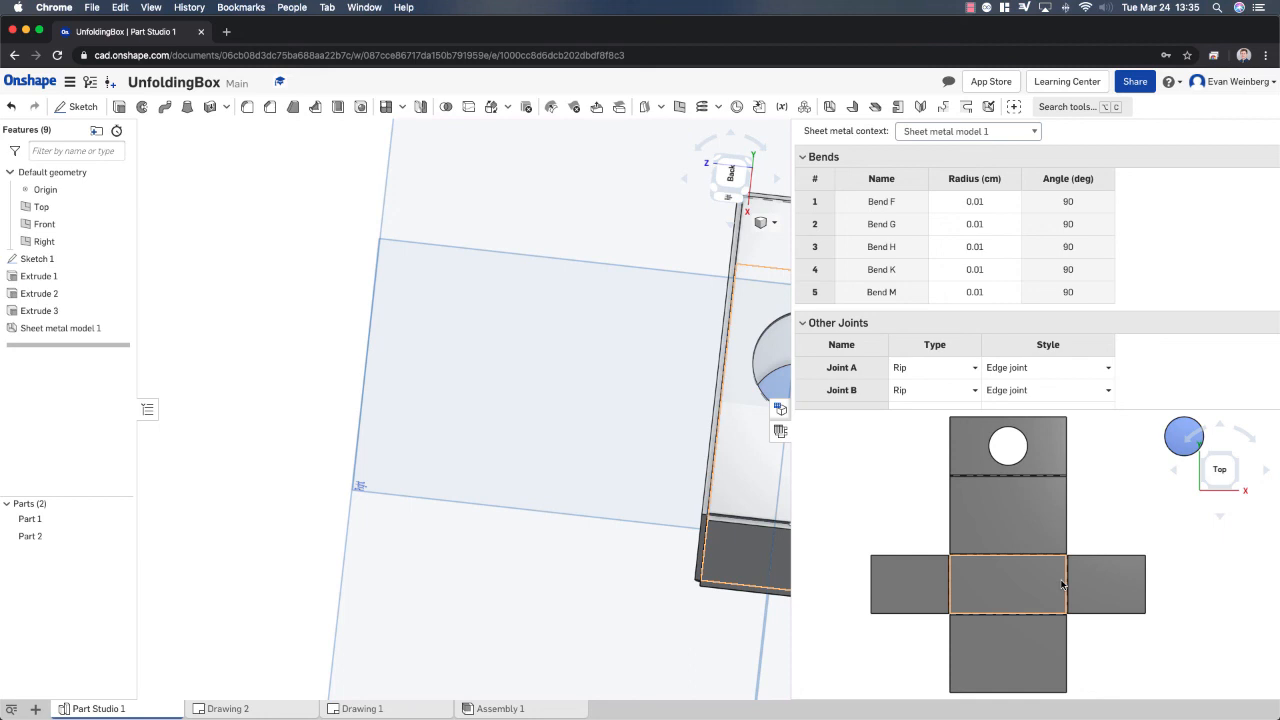
click(1007, 515)
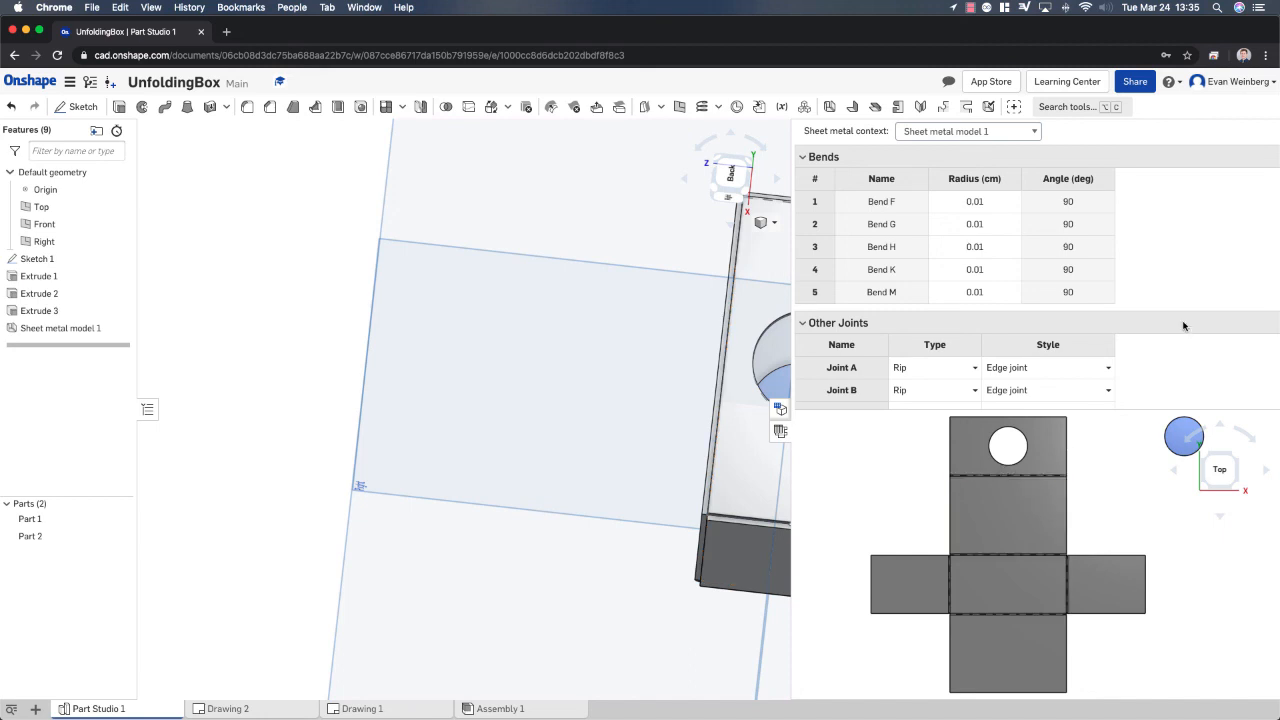
mouse_move(980, 168)
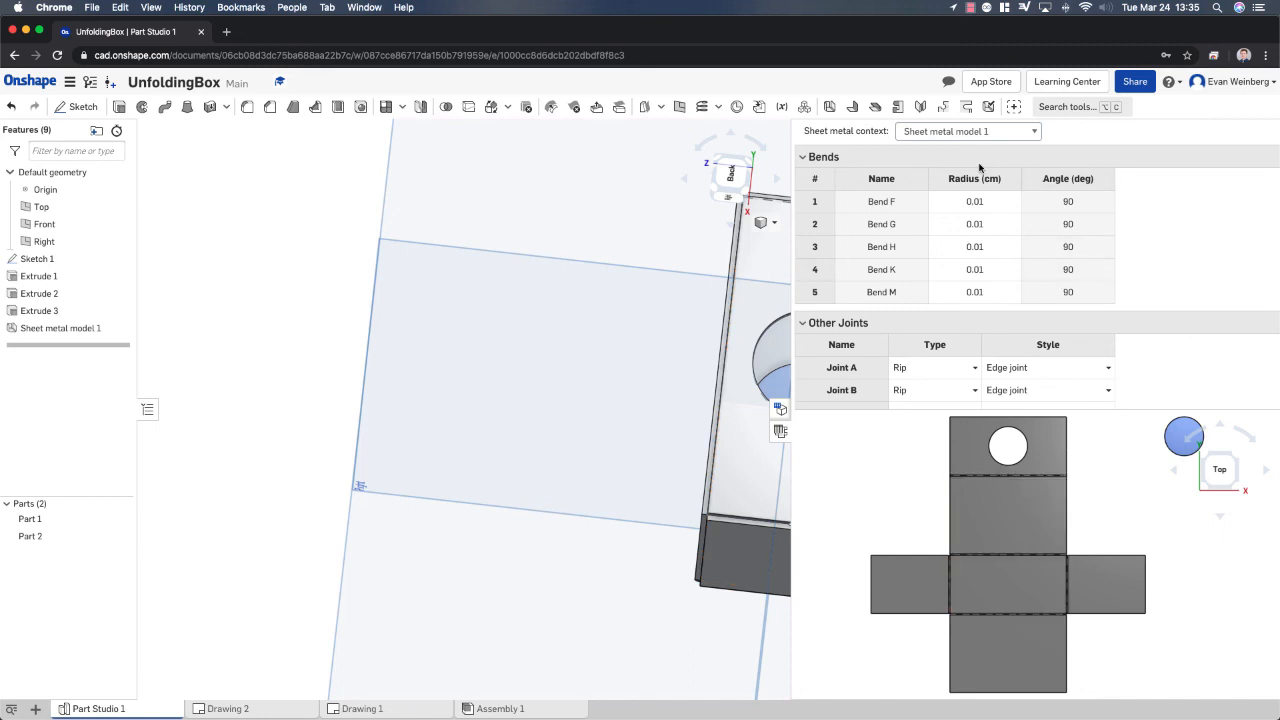